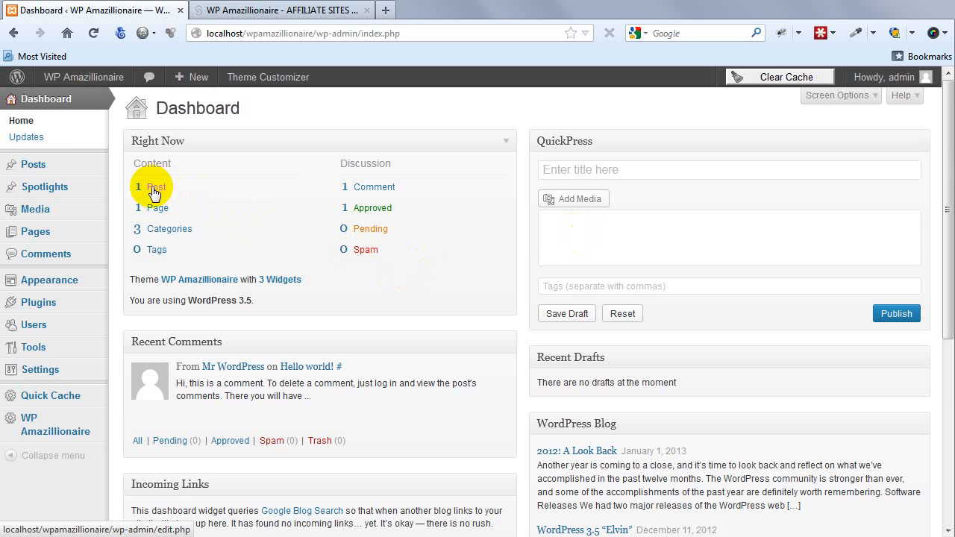
{"action": "mouse_move", "coordinate": [157, 207]}
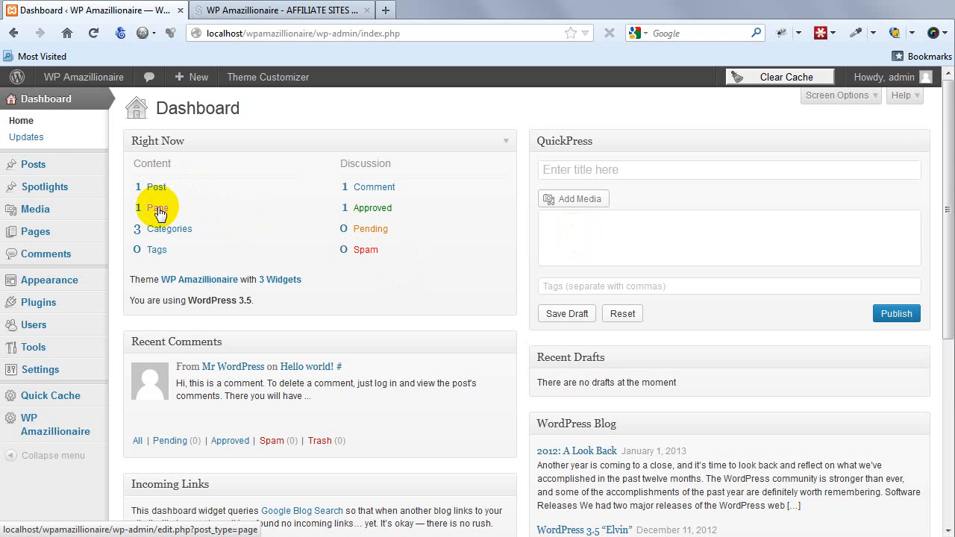
{"action": "mouse_move", "coordinate": [34, 164]}
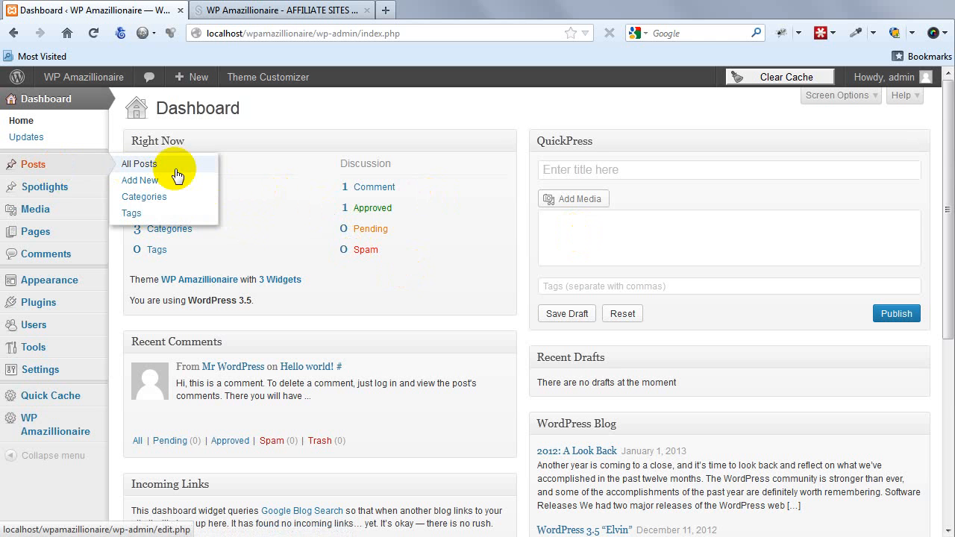
Move the default sample post and the Sample Page to the trash
{"action": "left_click", "coordinate": [138, 163]}
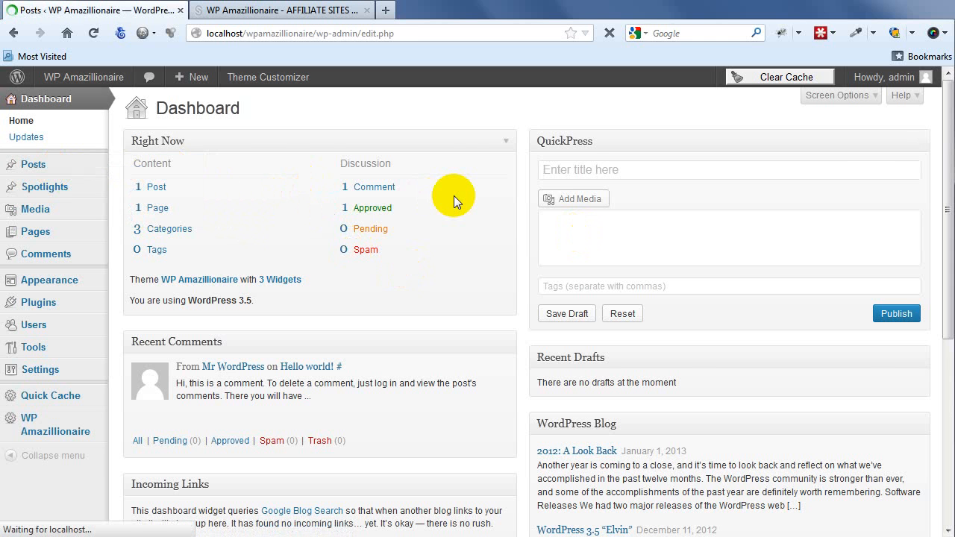
{"action": "left_click", "coordinate": [34, 164]}
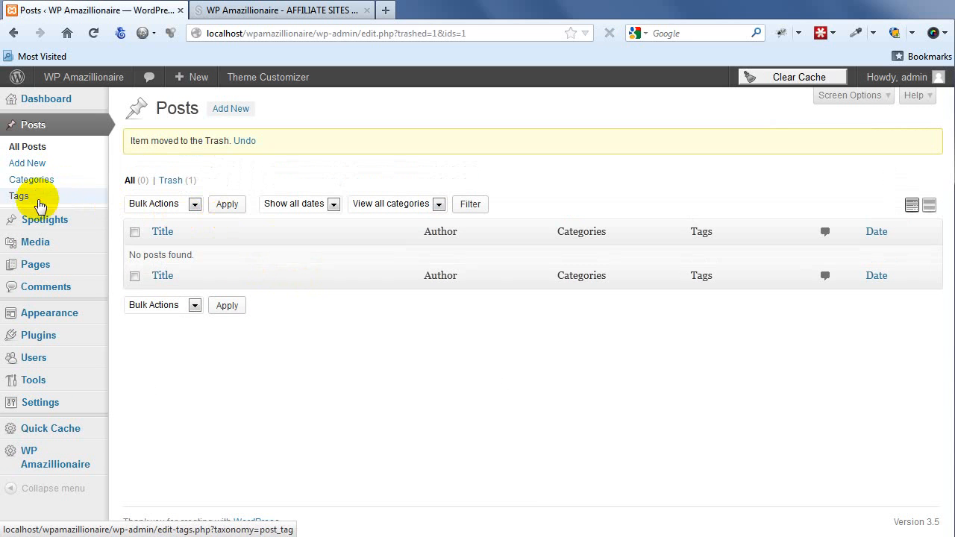
{"action": "left_click", "coordinate": [18, 196]}
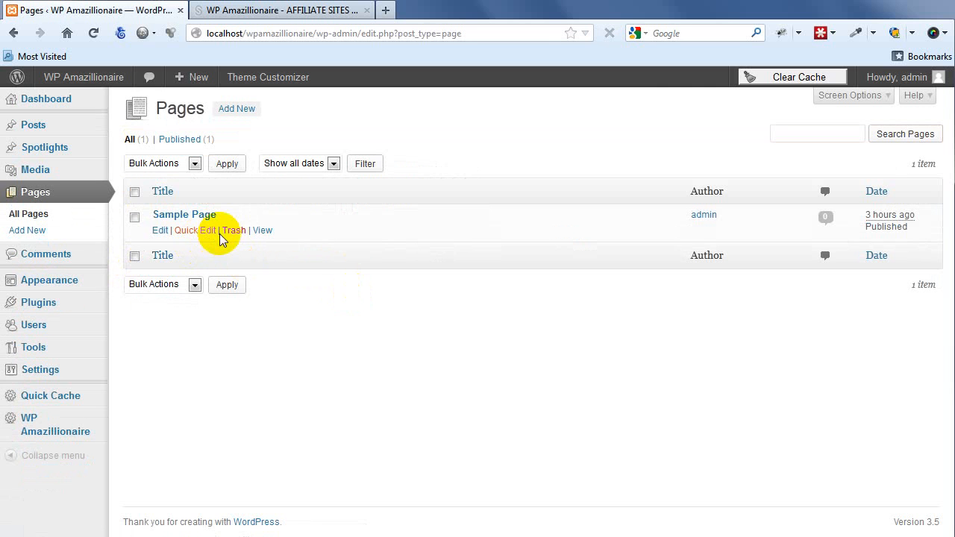
{"action": "left_click", "coordinate": [234, 229]}
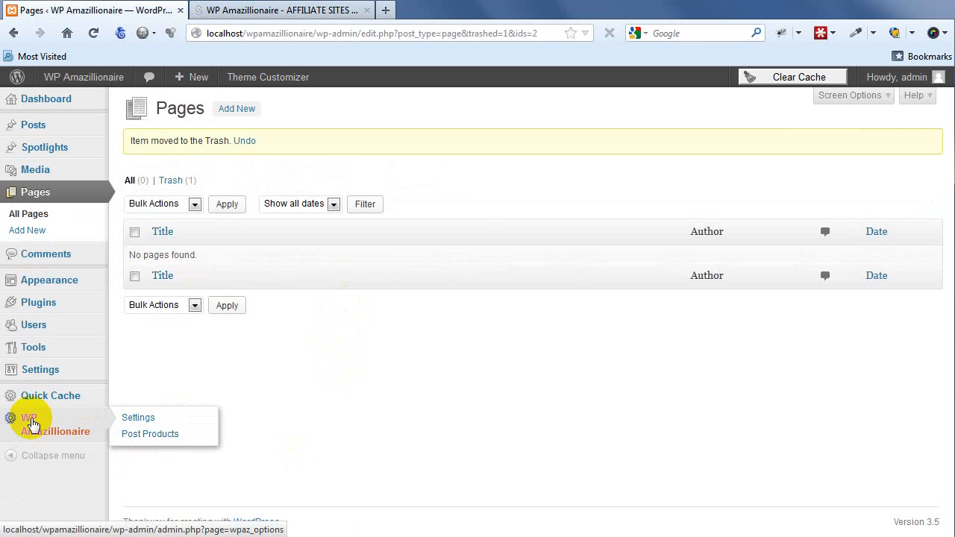
{"action": "left_click", "coordinate": [149, 433]}
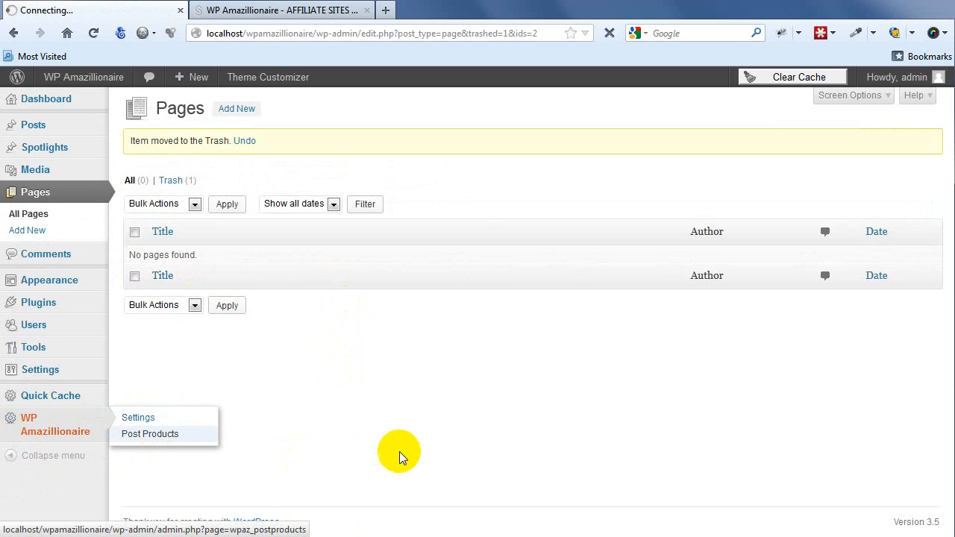
Search Amazon for 'smart phone' from WP Amazillionaire's Post Products page
{"action": "left_click", "coordinate": [149, 434]}
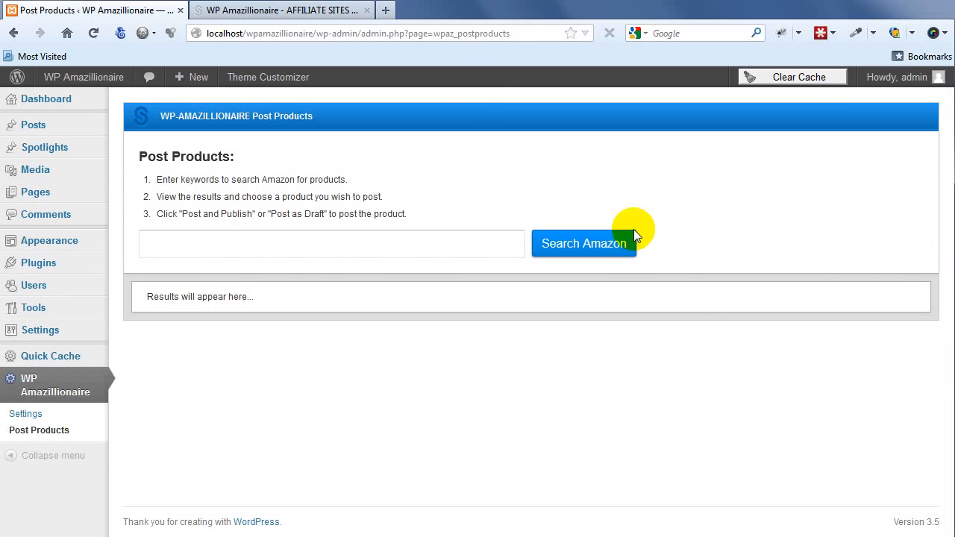
{"action": "mouse_move", "coordinate": [608, 370]}
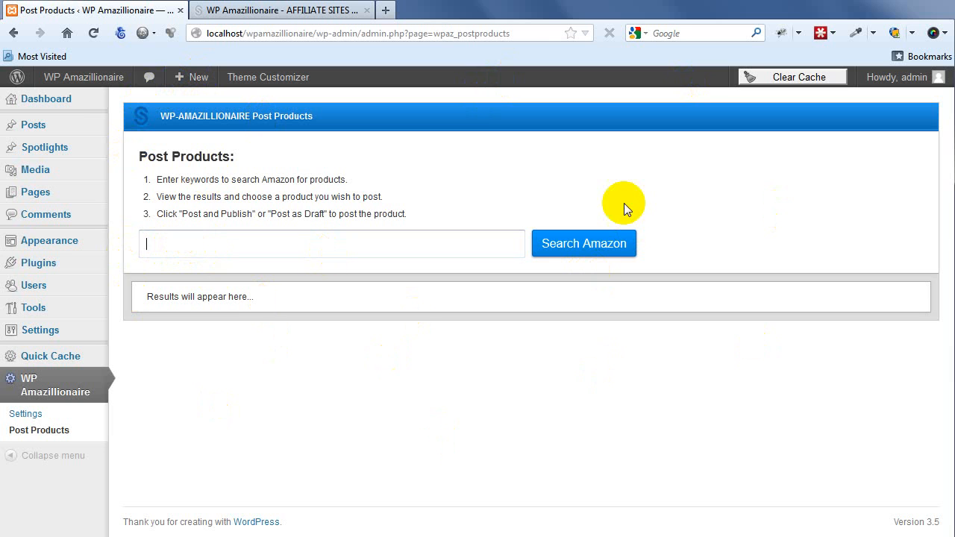
{"action": "mouse_move", "coordinate": [678, 196]}
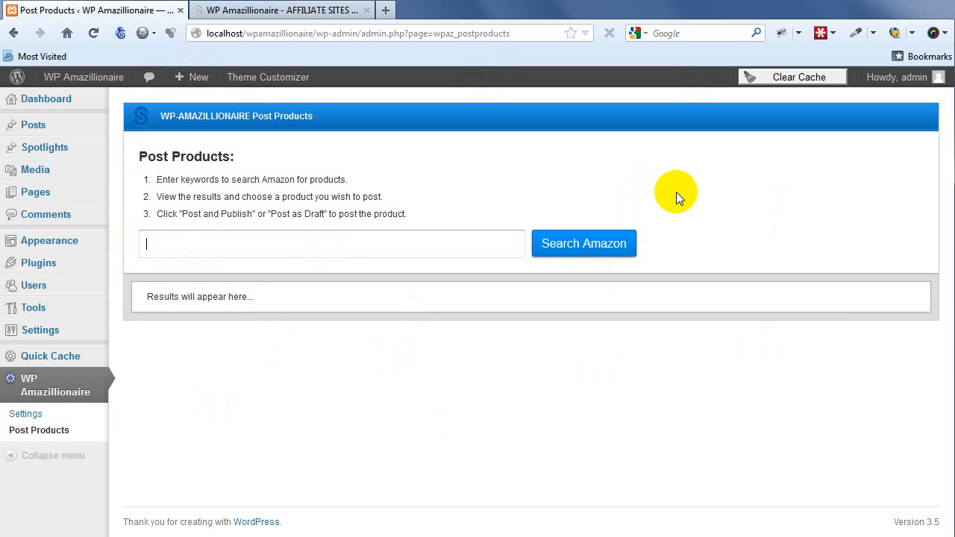
{"action": "type", "text": "smart phone"}
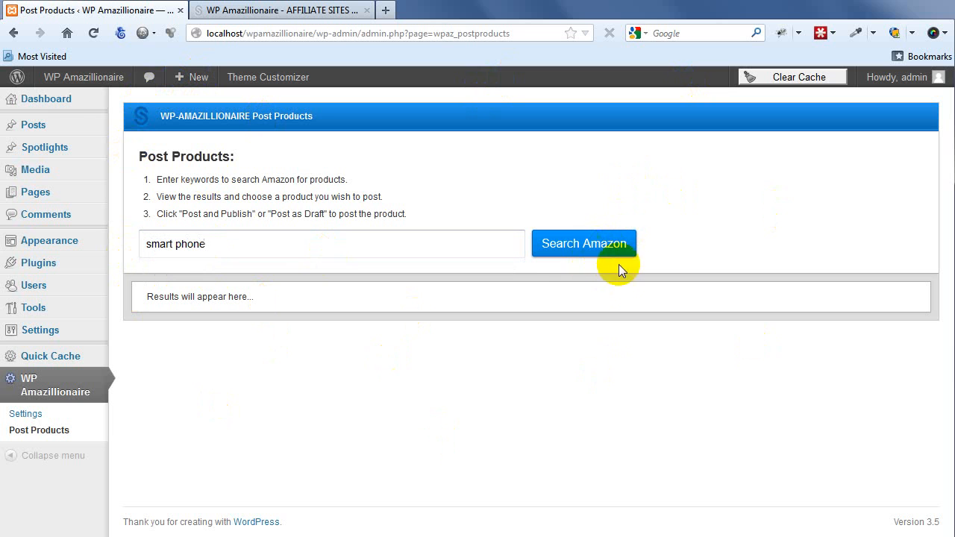
{"action": "left_click", "coordinate": [584, 243]}
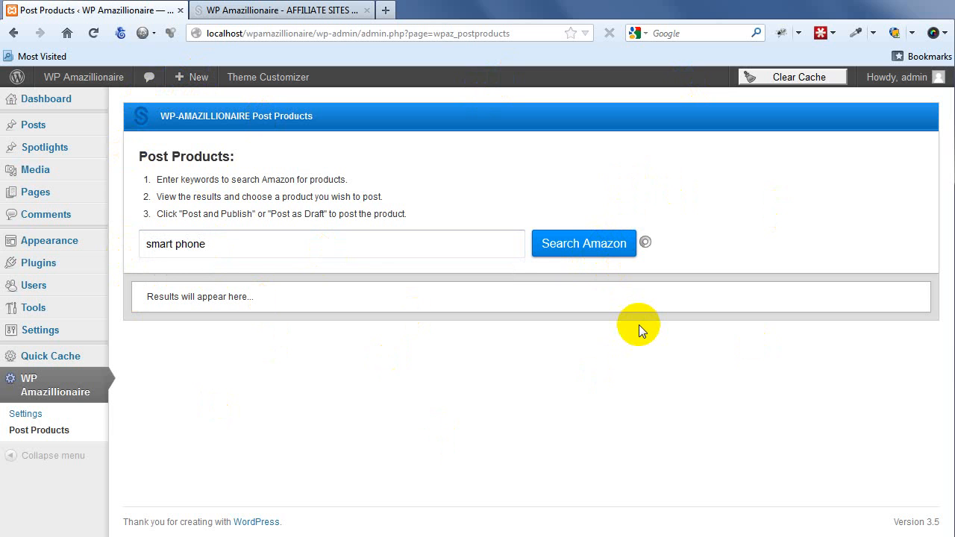
{"action": "left_click", "coordinate": [584, 244]}
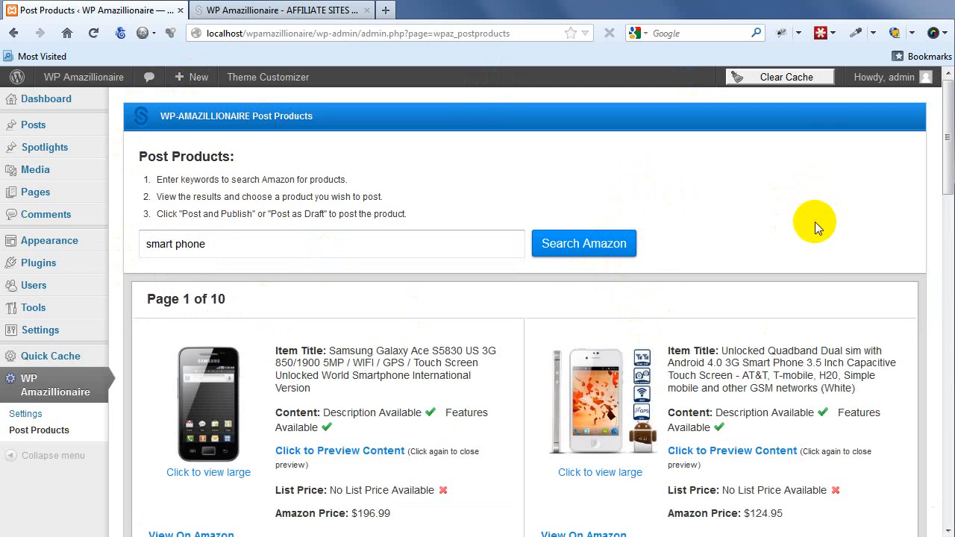
{"action": "scroll", "scroll_direction": "down", "scroll_amount": 3}
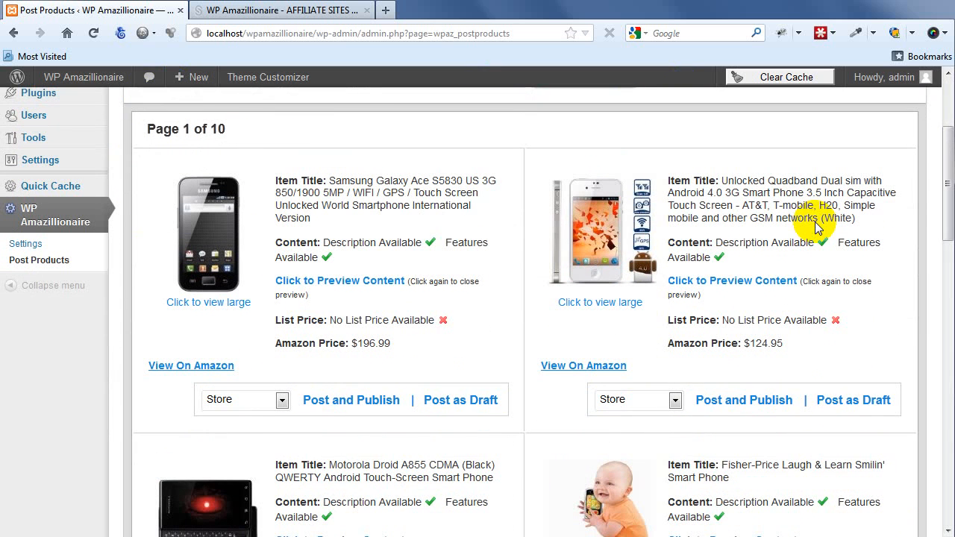
{"action": "mouse_move", "coordinate": [883, 286]}
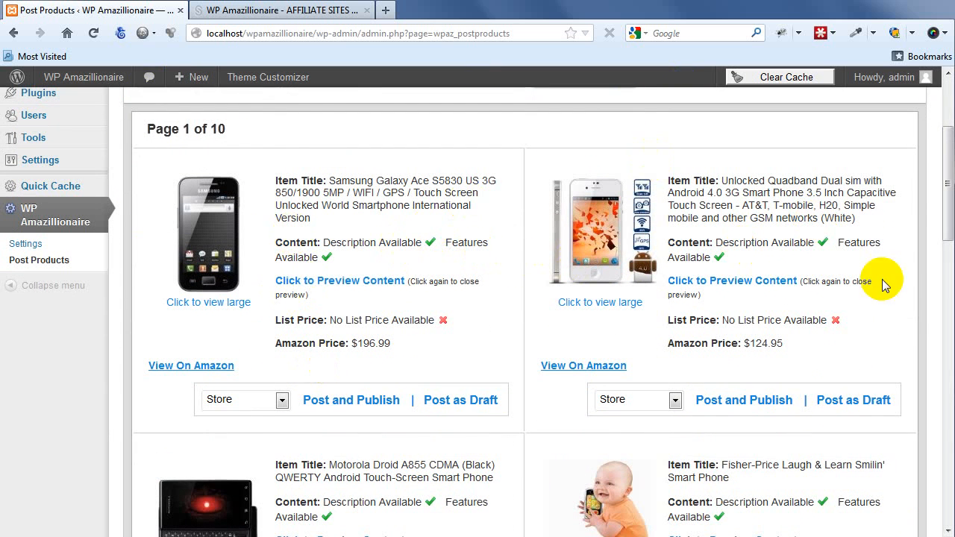
{"action": "mouse_move", "coordinate": [339, 281]}
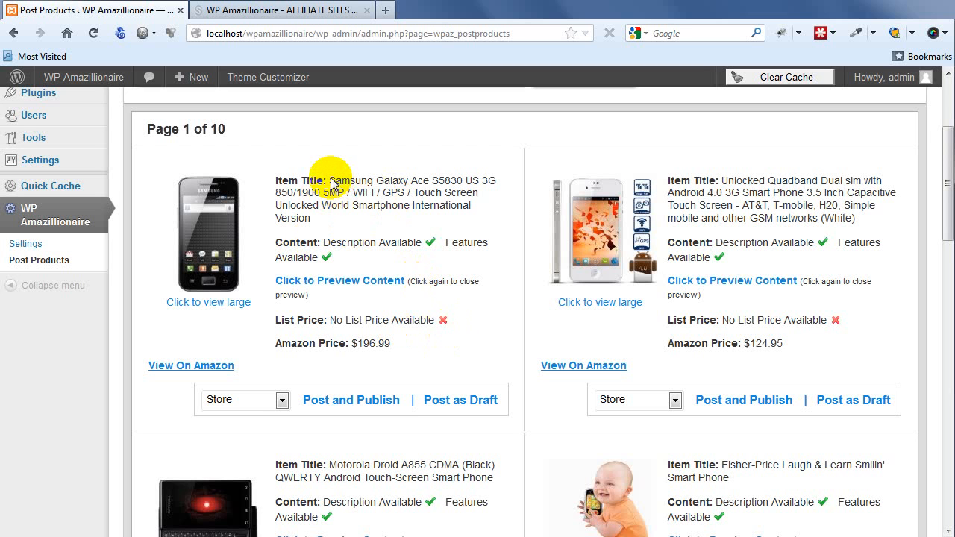
{"action": "triple_click", "coordinate": [373, 200]}
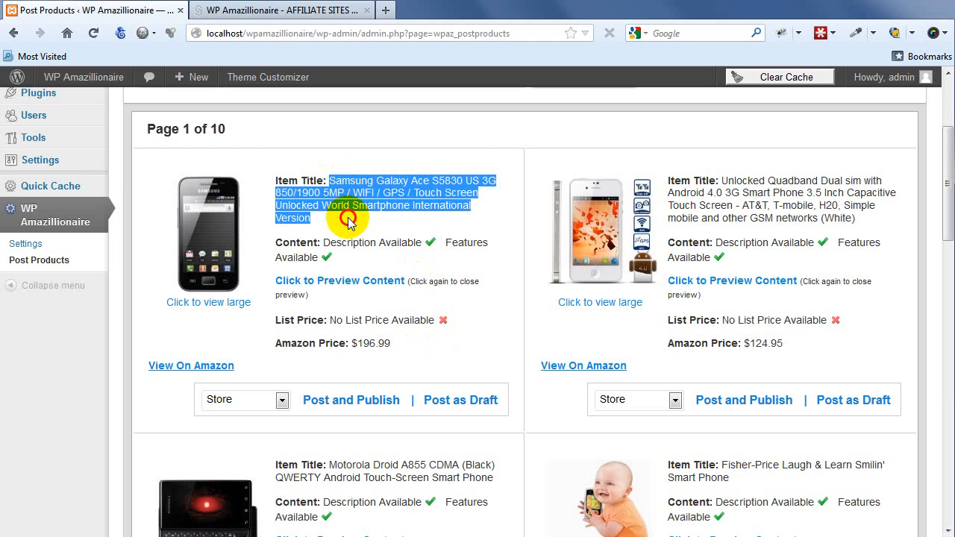
{"action": "mouse_move", "coordinate": [369, 174]}
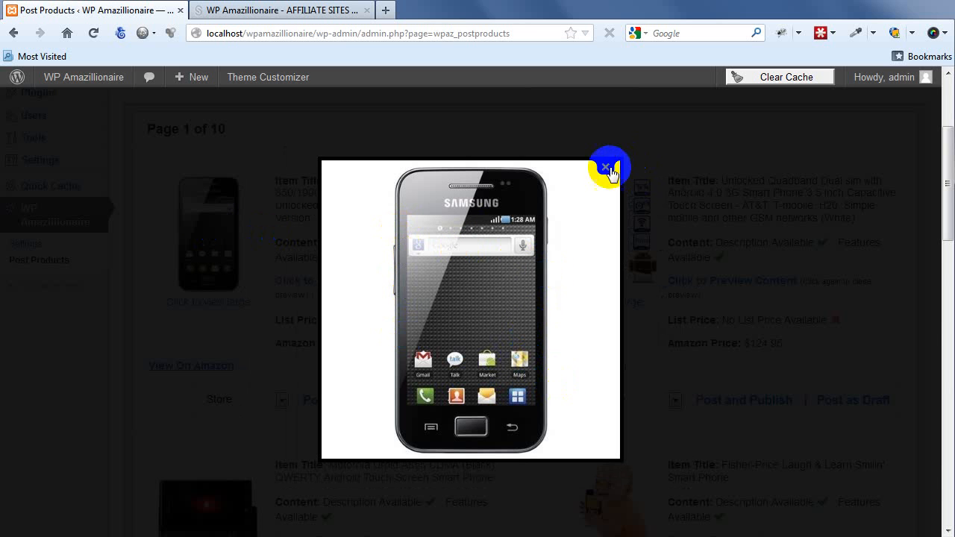
{"action": "left_click", "coordinate": [606, 166]}
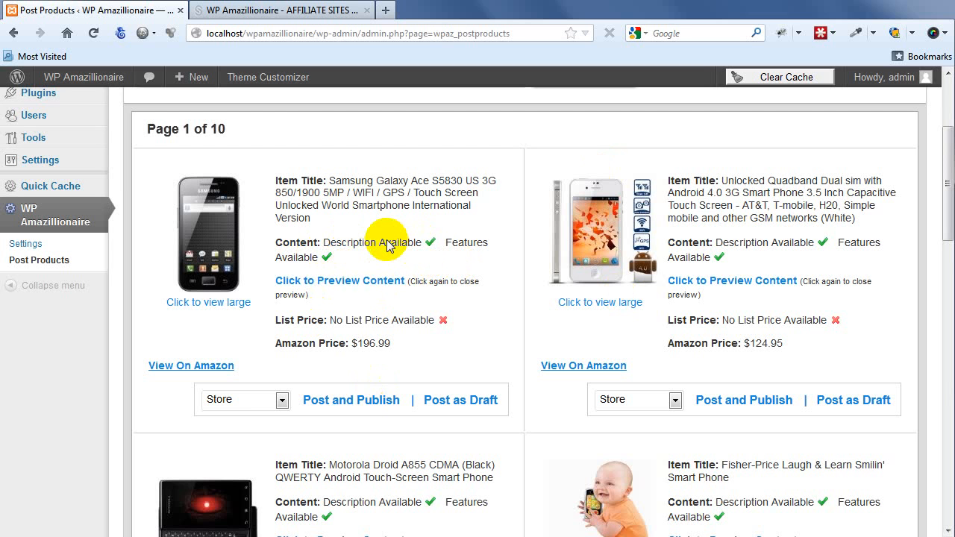
{"action": "mouse_move", "coordinate": [336, 249]}
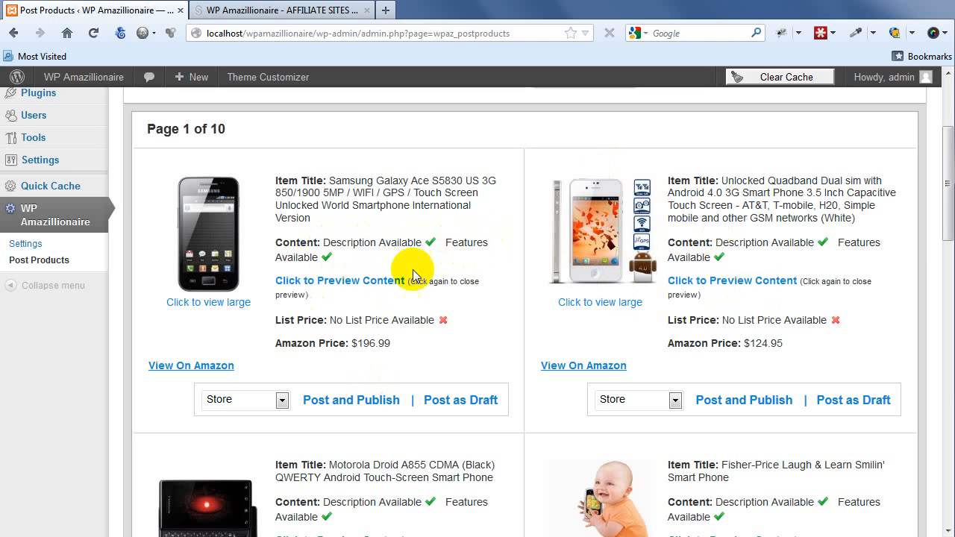
{"action": "mouse_move", "coordinate": [419, 248]}
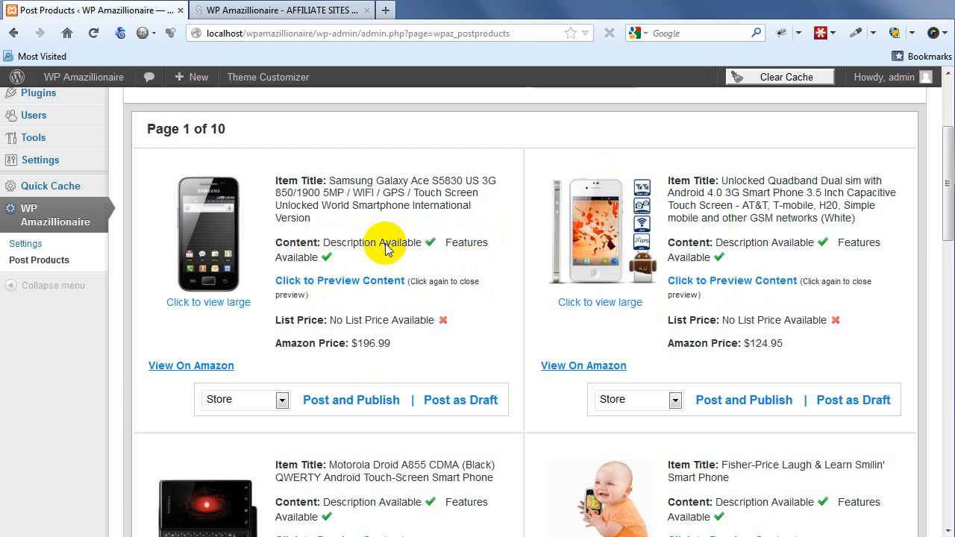
{"action": "mouse_move", "coordinate": [475, 250]}
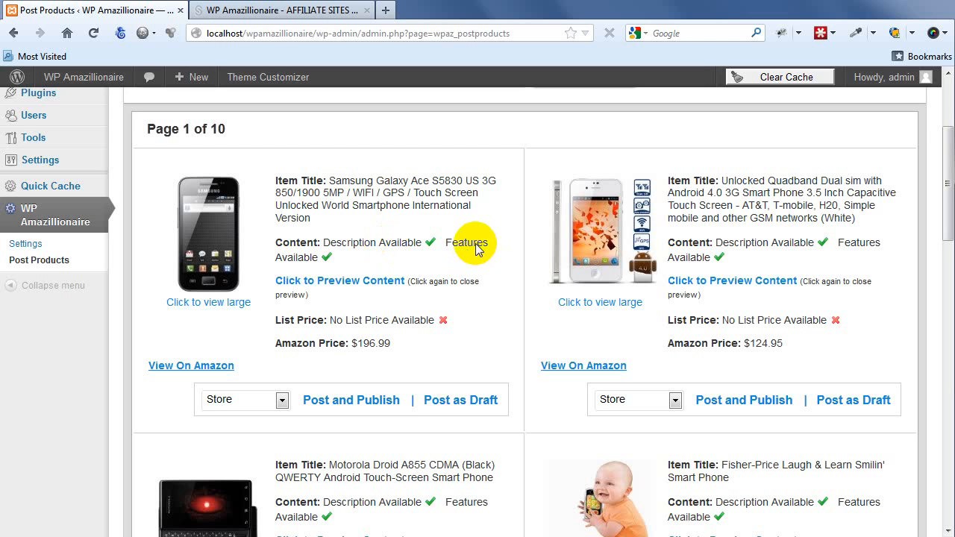
{"action": "mouse_move", "coordinate": [787, 262]}
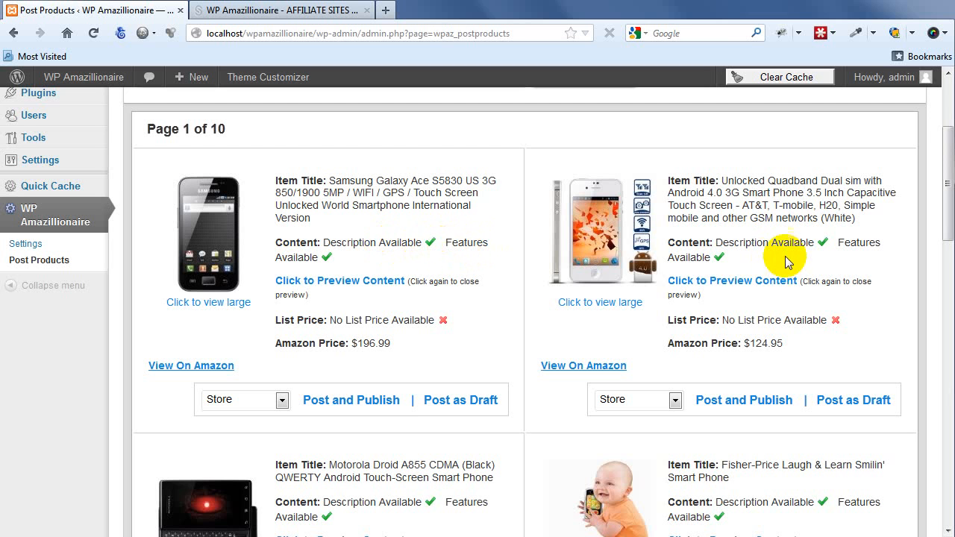
{"action": "mouse_move", "coordinate": [460, 342]}
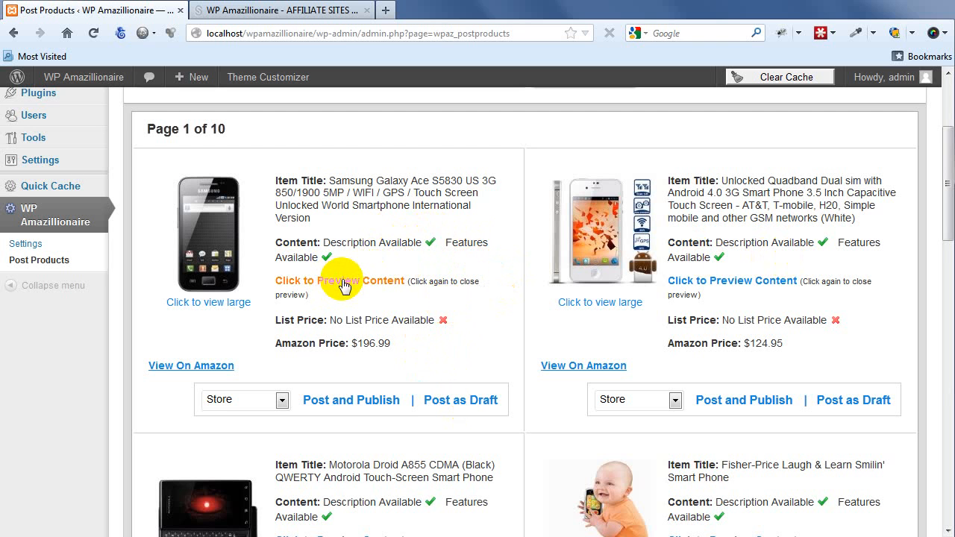
{"action": "left_click", "coordinate": [339, 280]}
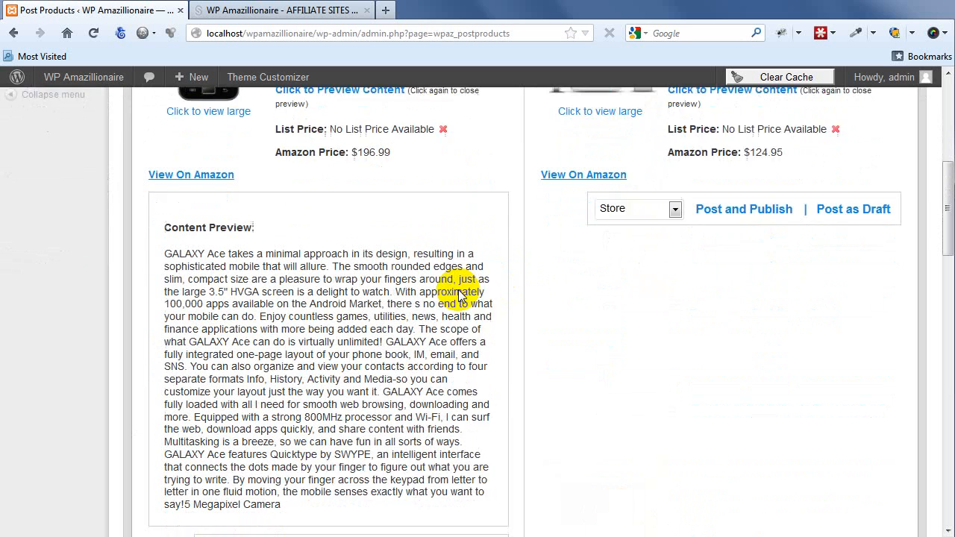
{"action": "scroll", "scroll_direction": "down", "scroll_amount": 3}
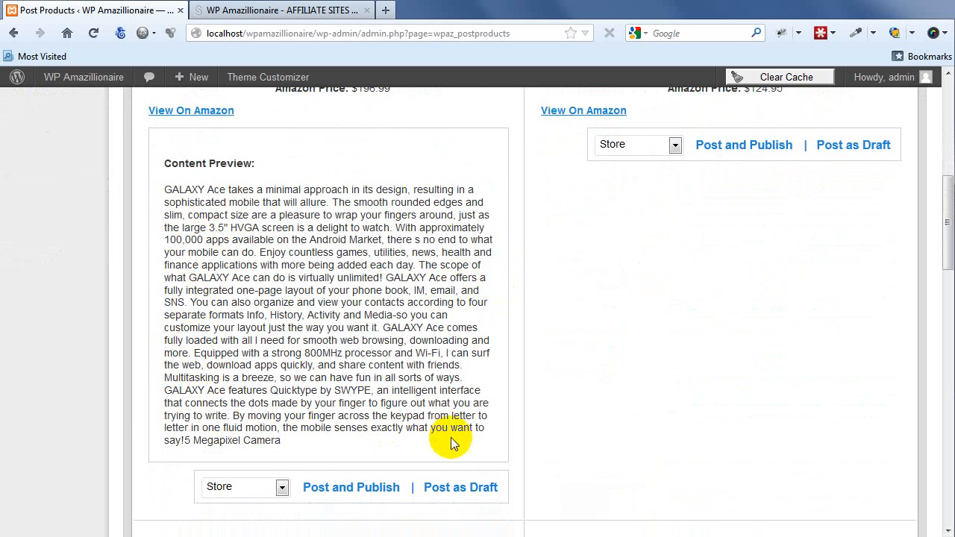
{"action": "mouse_move", "coordinate": [361, 447]}
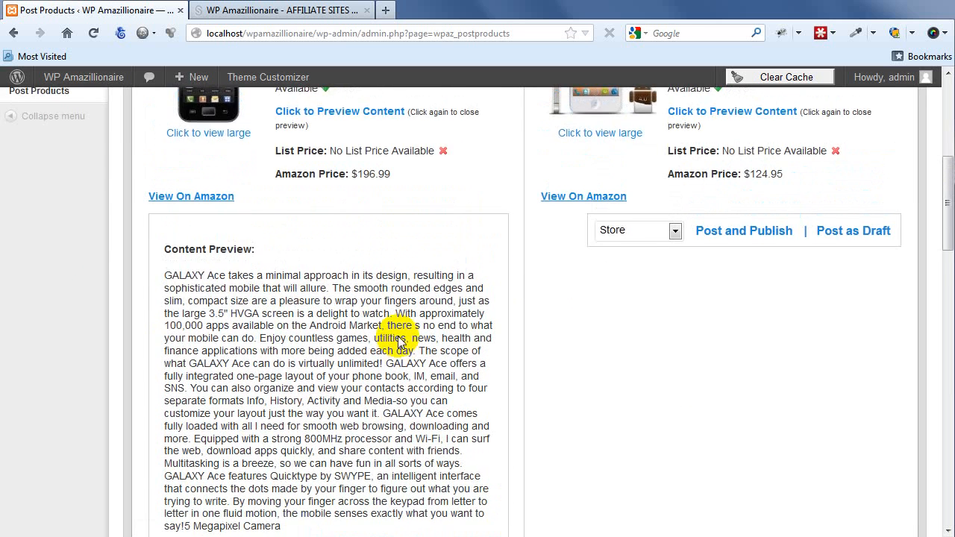
{"action": "left_click", "coordinate": [340, 111]}
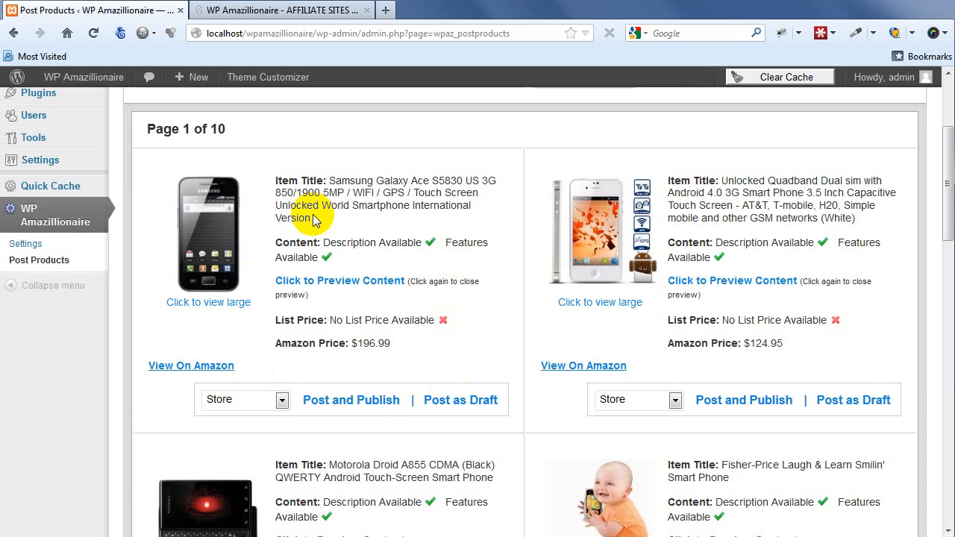
{"action": "mouse_move", "coordinate": [429, 454]}
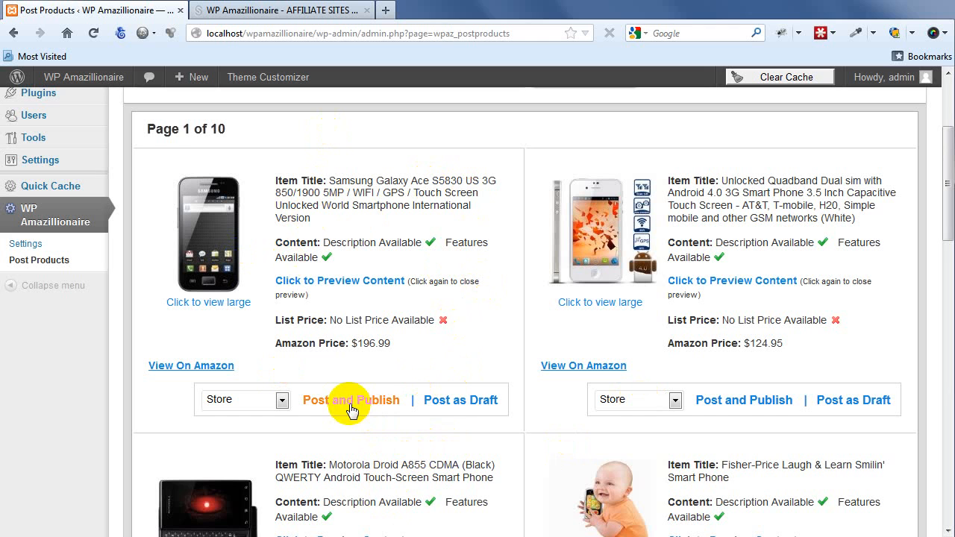
{"action": "mouse_move", "coordinate": [460, 400]}
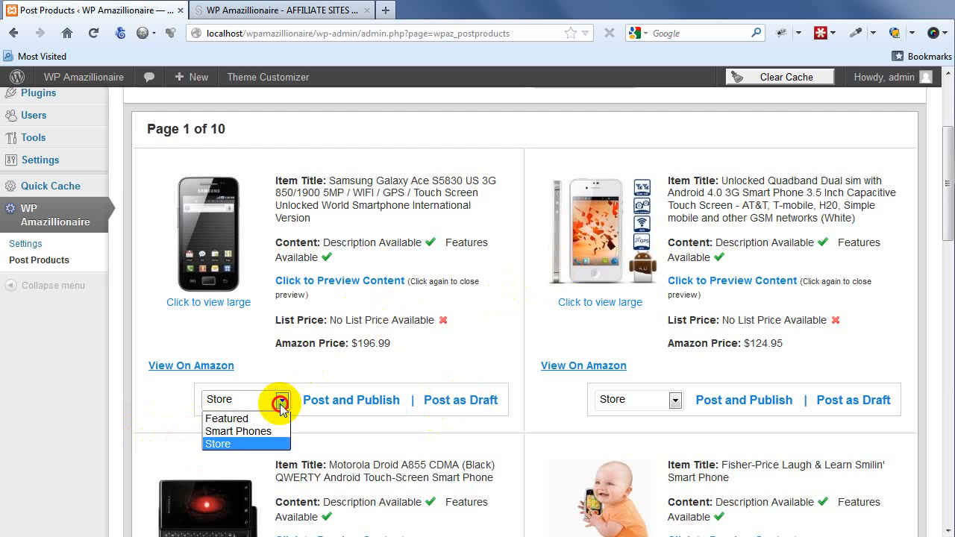
{"action": "mouse_move", "coordinate": [239, 431]}
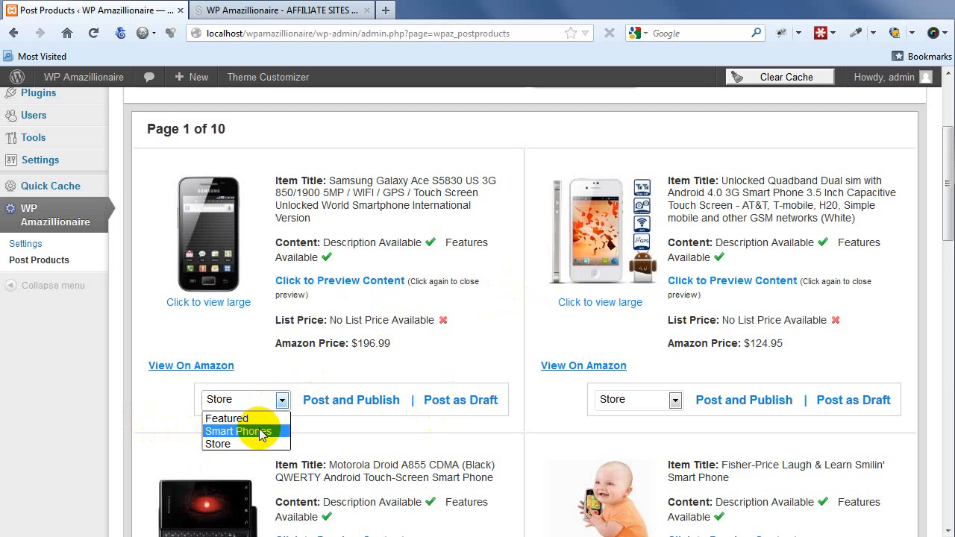
{"action": "mouse_move", "coordinate": [219, 444]}
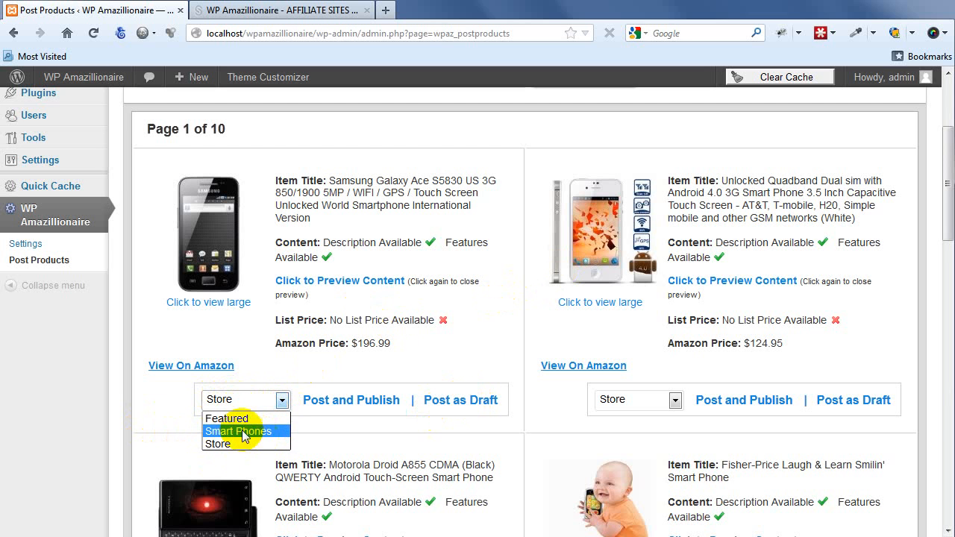
Publish the Samsung Galaxy Ace under Smart Phones and open its live post
{"action": "left_click", "coordinate": [238, 431]}
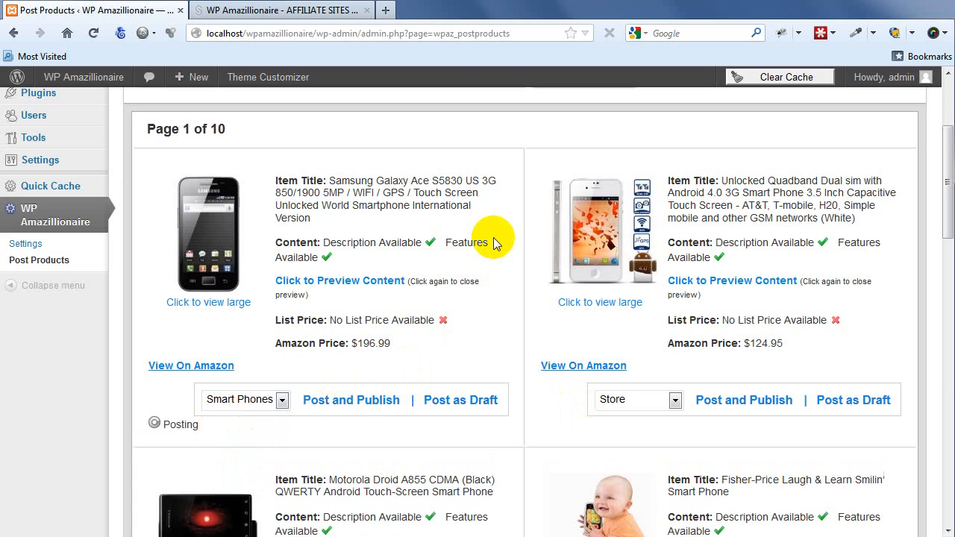
{"action": "left_click", "coordinate": [351, 400]}
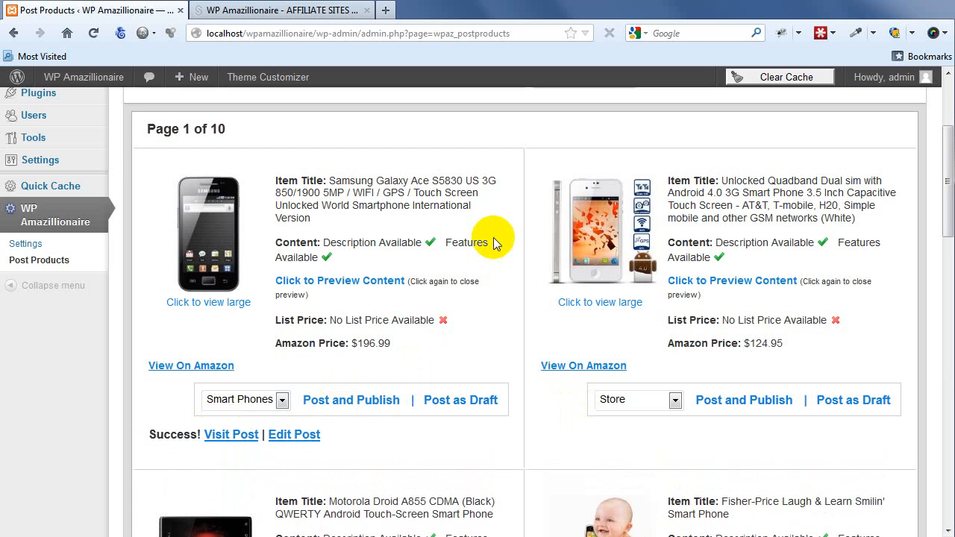
{"action": "left_click", "coordinate": [231, 435]}
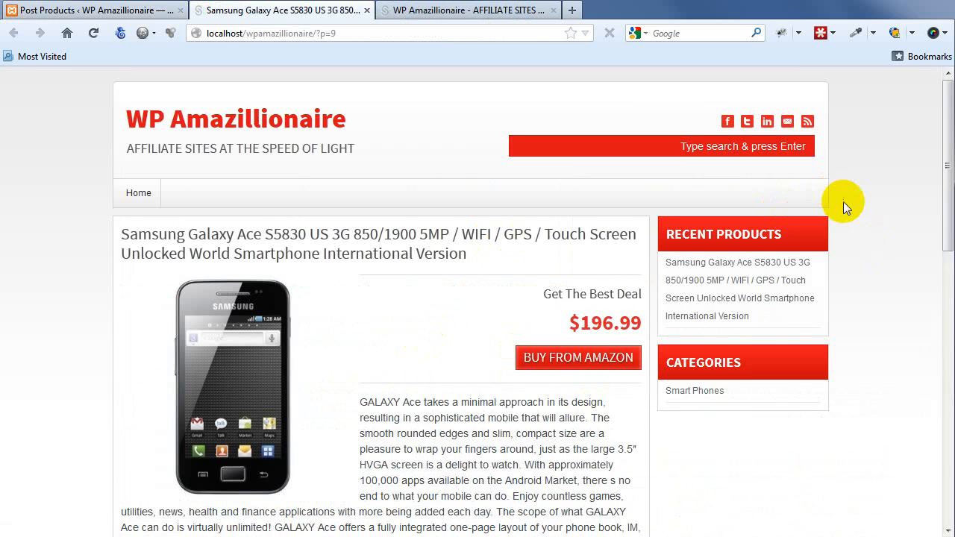
Scroll the Samsung Galaxy Ace post and view its enlarged product photo
{"action": "scroll", "scroll_direction": "down", "scroll_amount": 3}
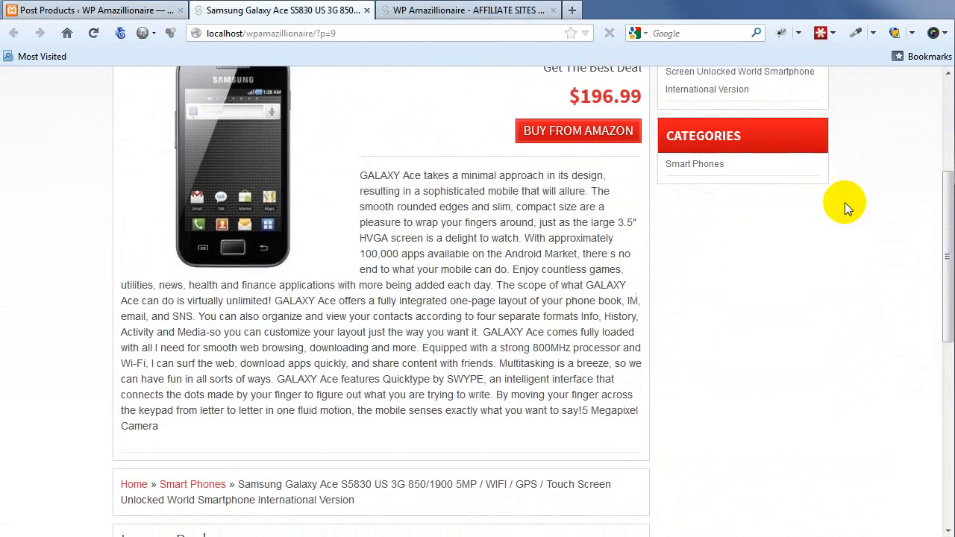
{"action": "scroll", "scroll_direction": "up", "scroll_amount": 3}
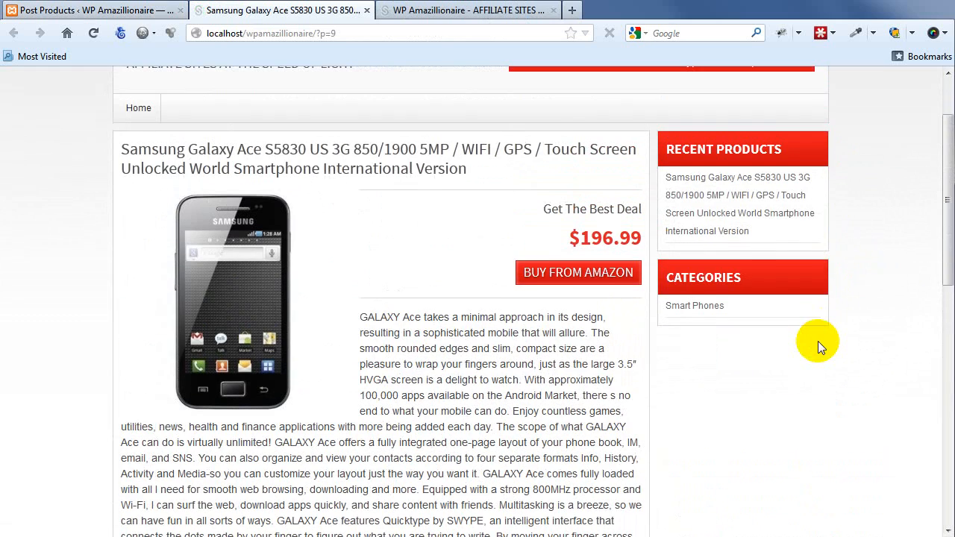
{"action": "mouse_move", "coordinate": [579, 272]}
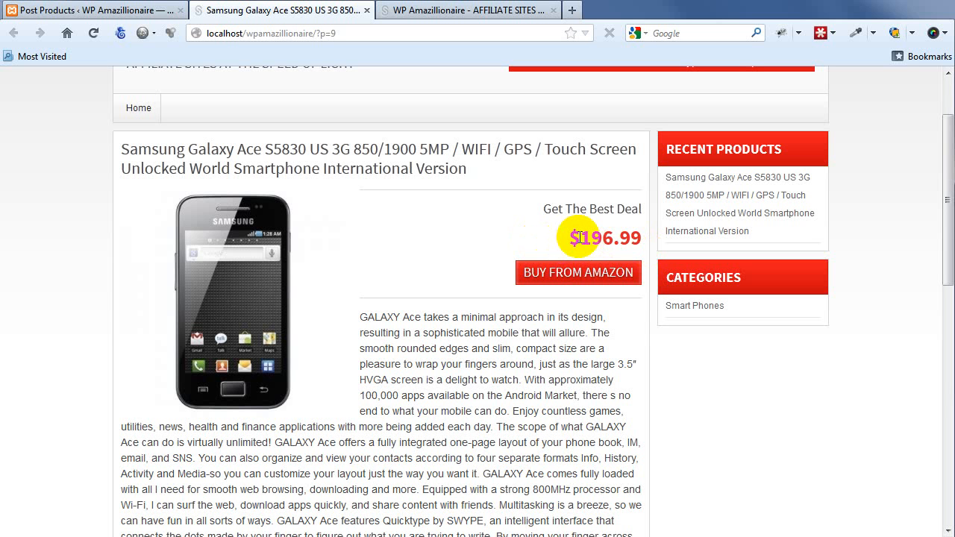
{"action": "mouse_move", "coordinate": [250, 395]}
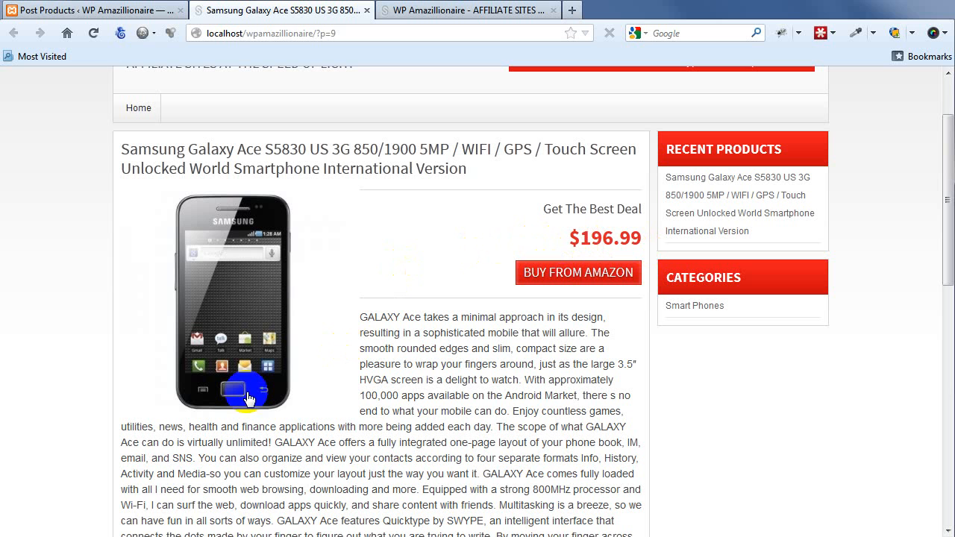
{"action": "mouse_move", "coordinate": [229, 300]}
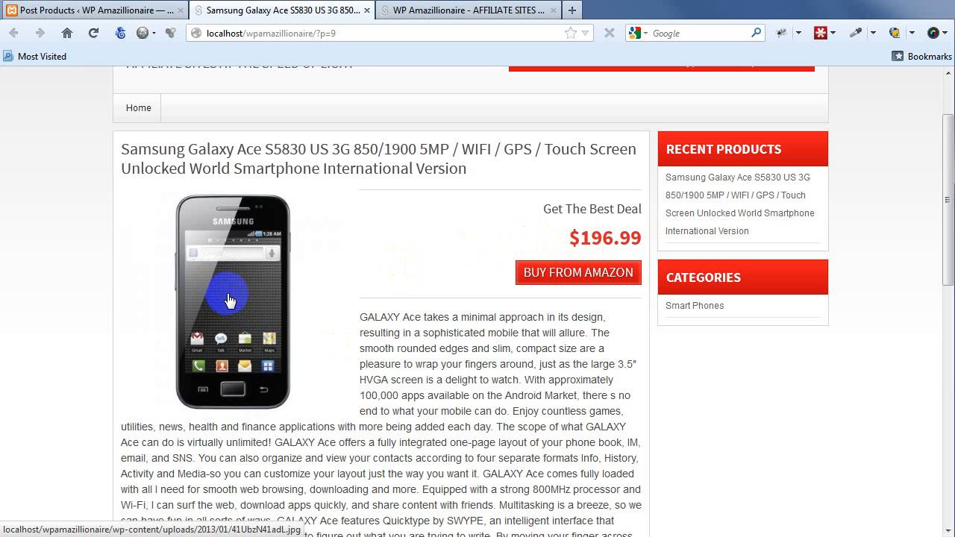
{"action": "left_click", "coordinate": [233, 298]}
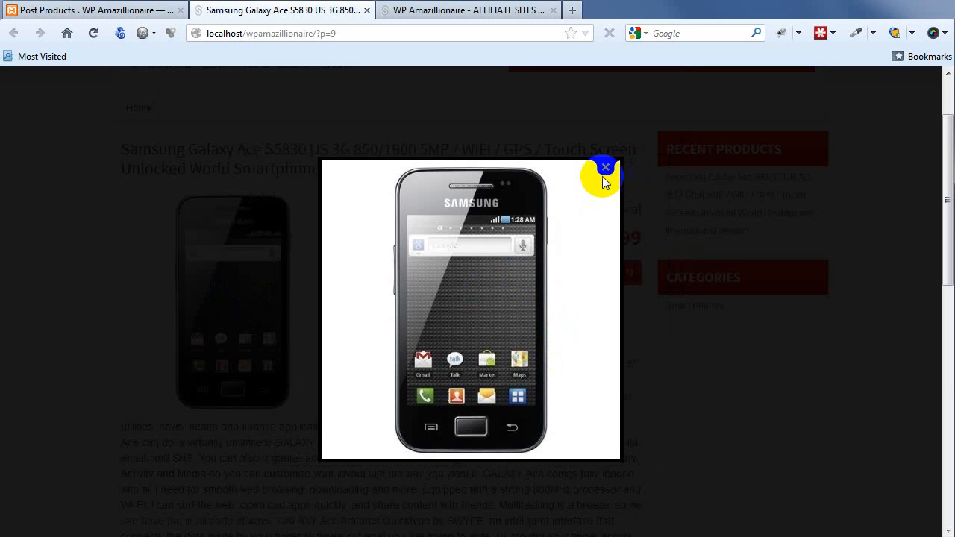
{"action": "left_click", "coordinate": [605, 165]}
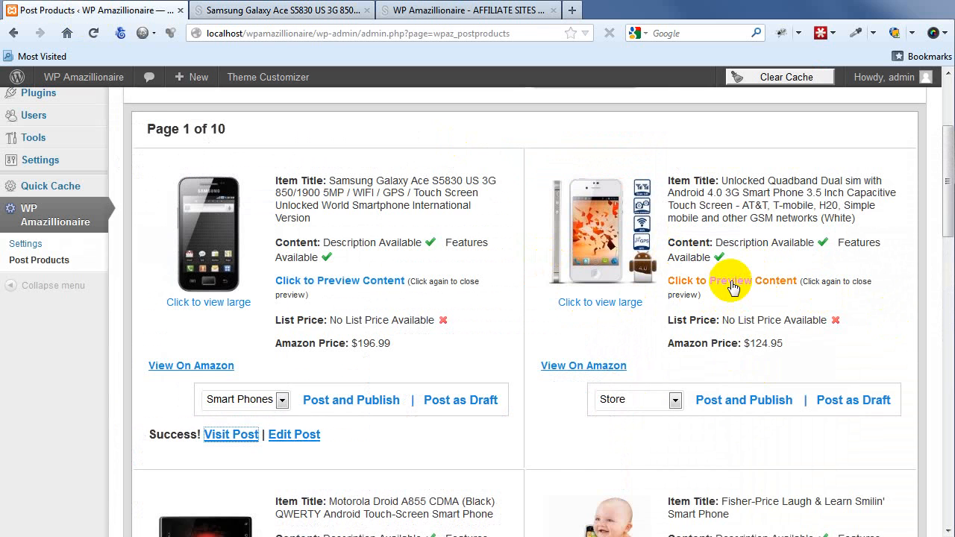
Preview and publish the unlocked quadband phone as a Store post
{"action": "left_click", "coordinate": [732, 280]}
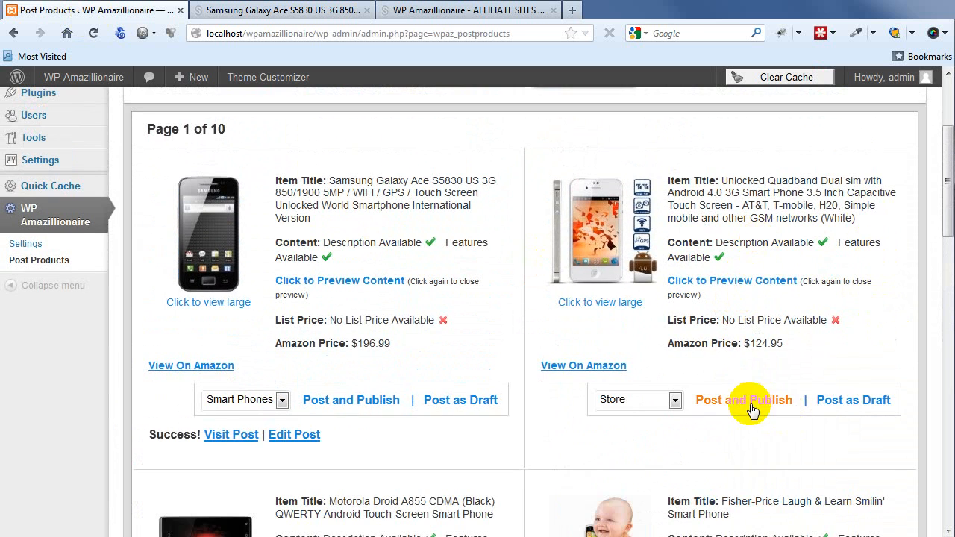
{"action": "left_click", "coordinate": [743, 400]}
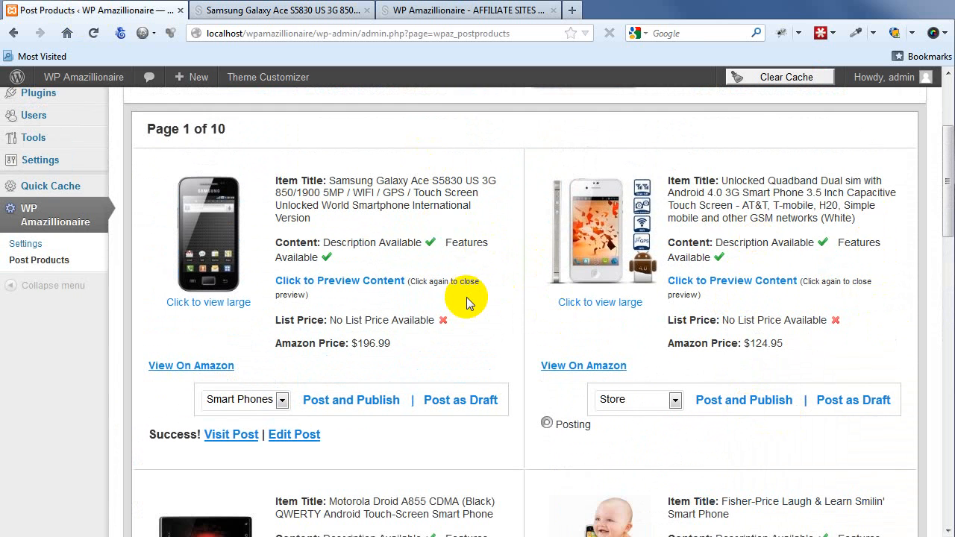
{"action": "scroll", "scroll_direction": "down", "scroll_amount": 3}
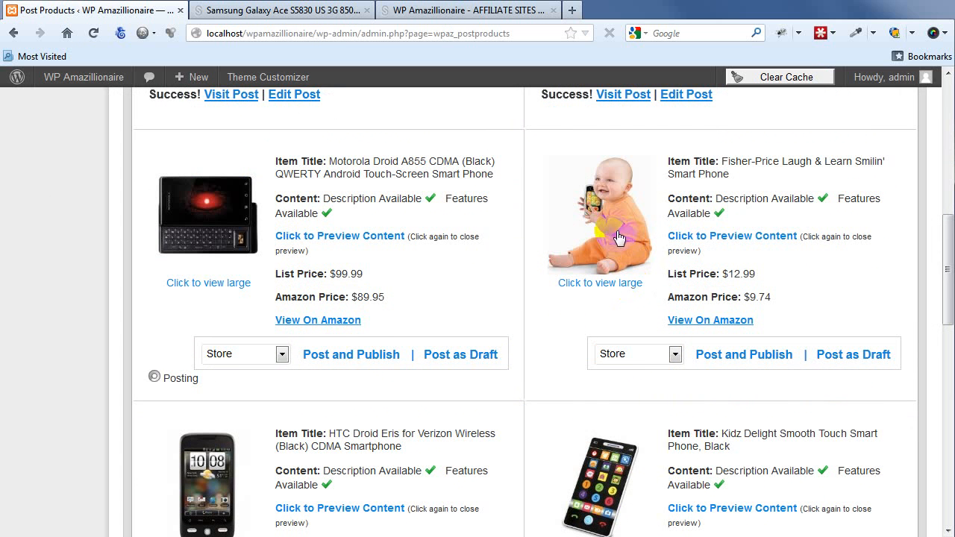
{"action": "mouse_move", "coordinate": [595, 295]}
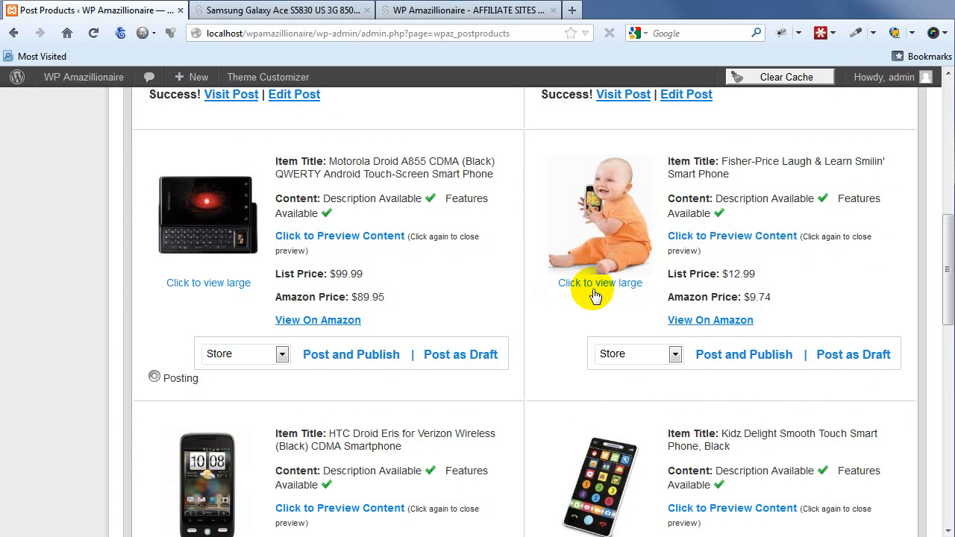
{"action": "scroll", "scroll_direction": "down", "scroll_amount": 3}
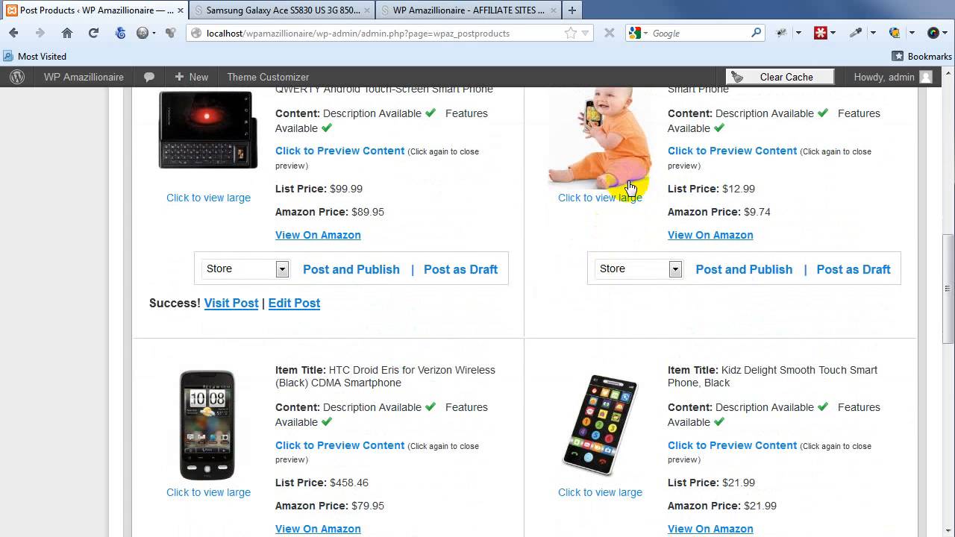
{"action": "scroll", "scroll_direction": "down", "scroll_amount": 3}
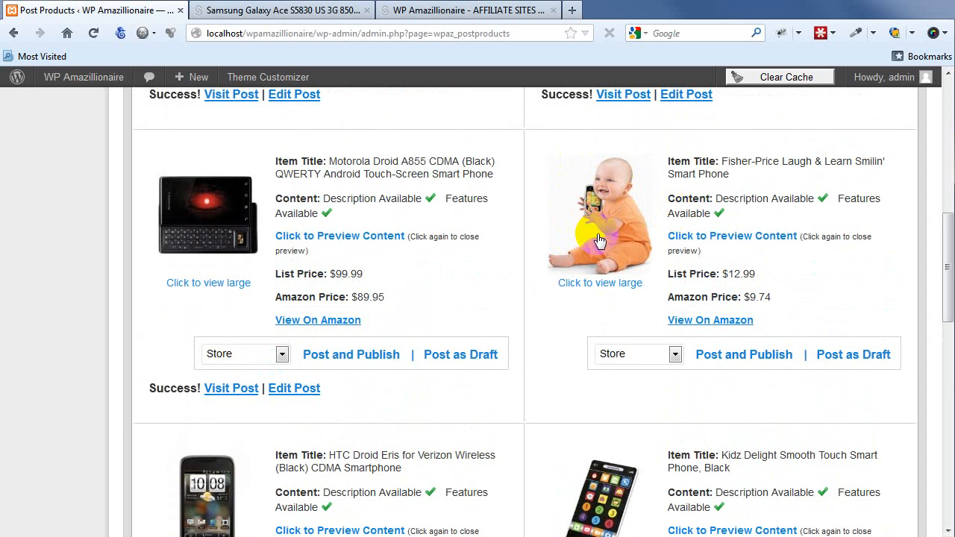
{"action": "mouse_move", "coordinate": [632, 287]}
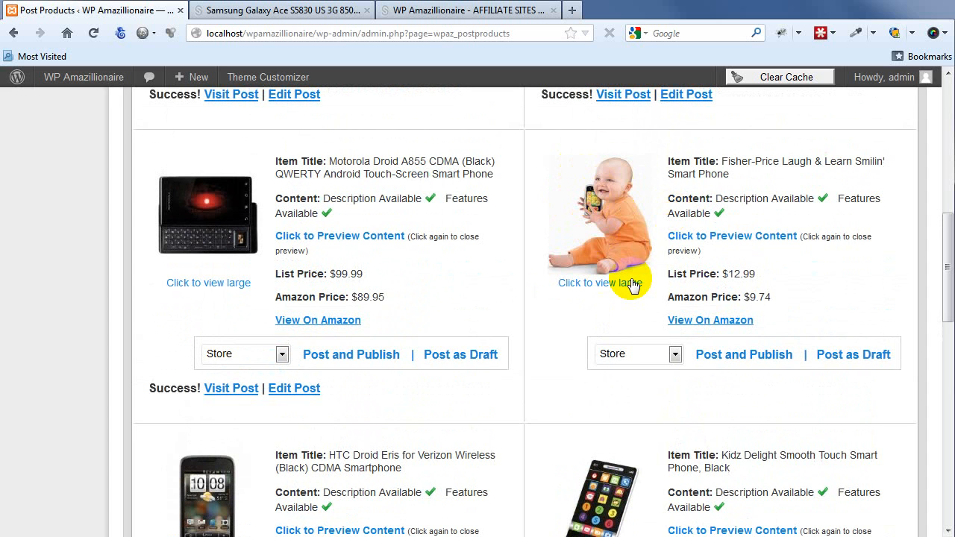
{"action": "mouse_move", "coordinate": [657, 267]}
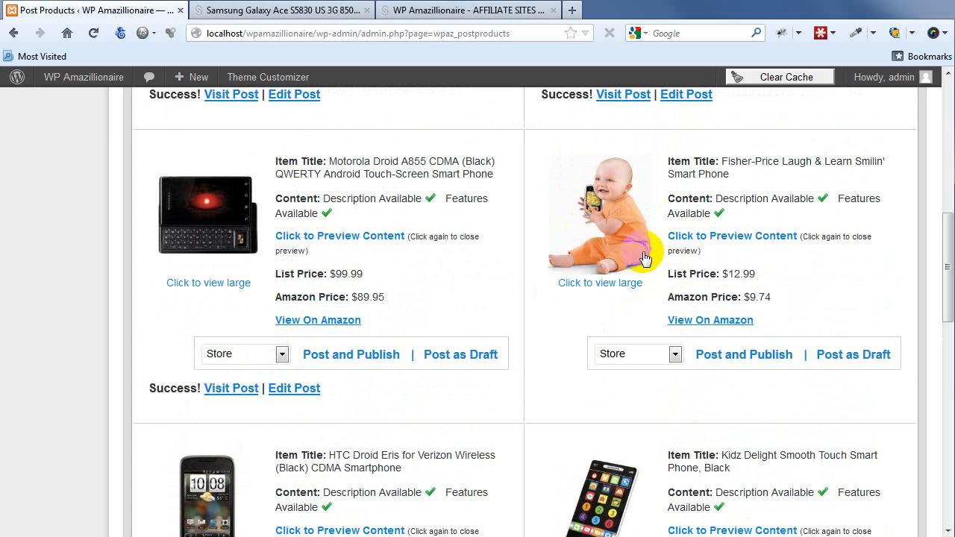
{"action": "mouse_move", "coordinate": [623, 196]}
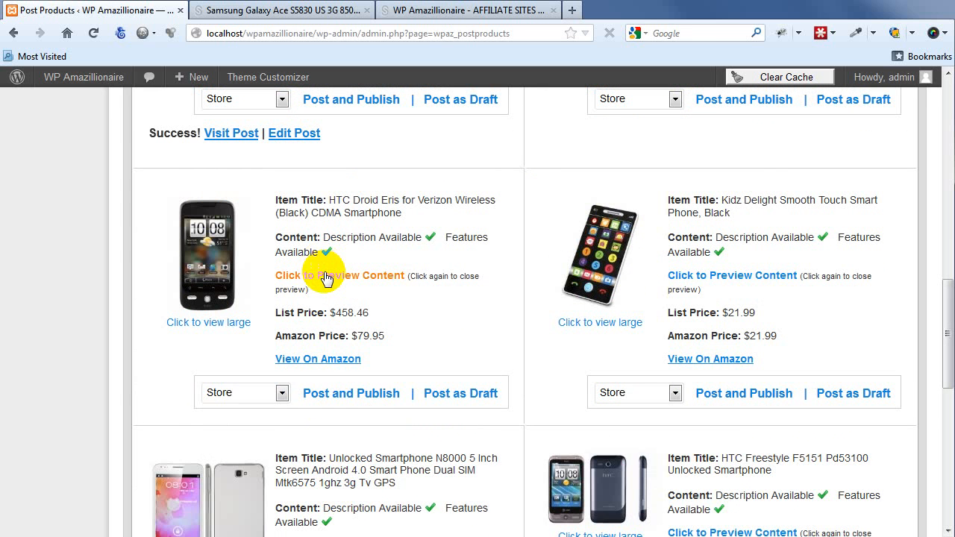
Publish the HTC Droid Eris, Sprint HTC Touch Pro and other listings as posts
{"action": "left_click", "coordinate": [461, 393]}
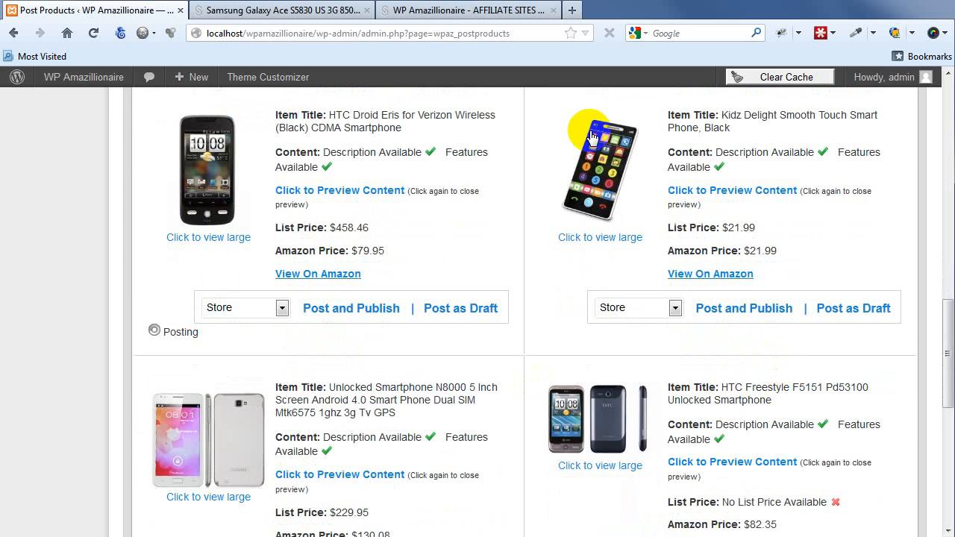
{"action": "left_click", "coordinate": [351, 308]}
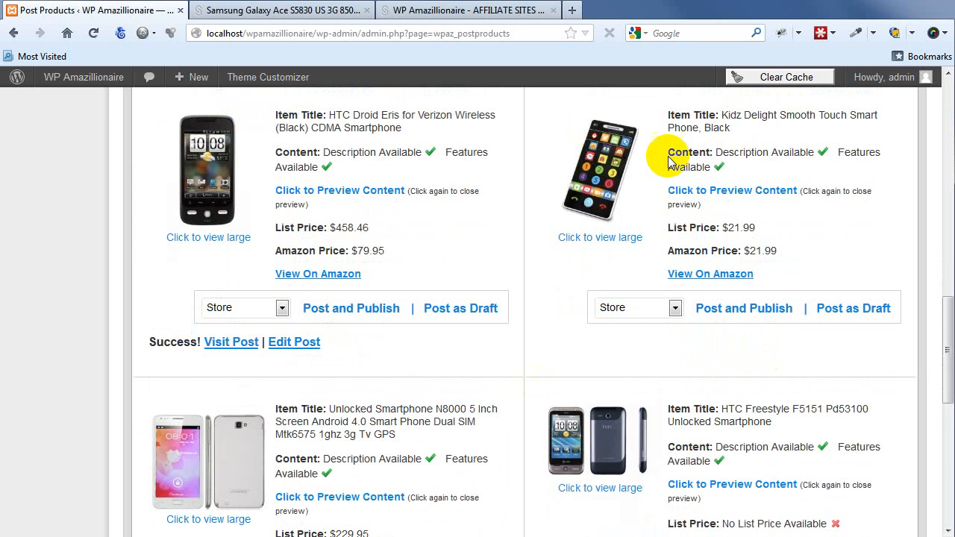
{"action": "scroll", "scroll_direction": "down", "scroll_amount": 3}
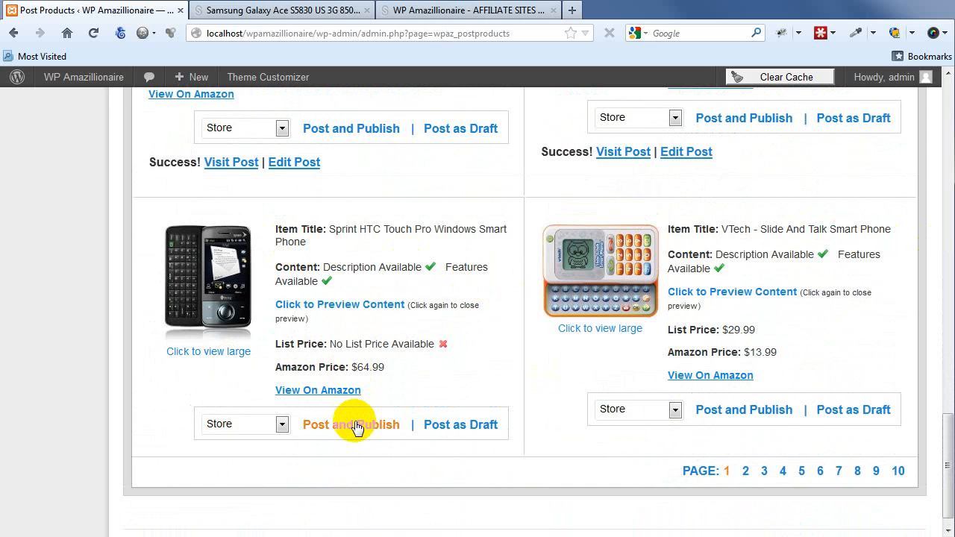
{"action": "left_click", "coordinate": [350, 425]}
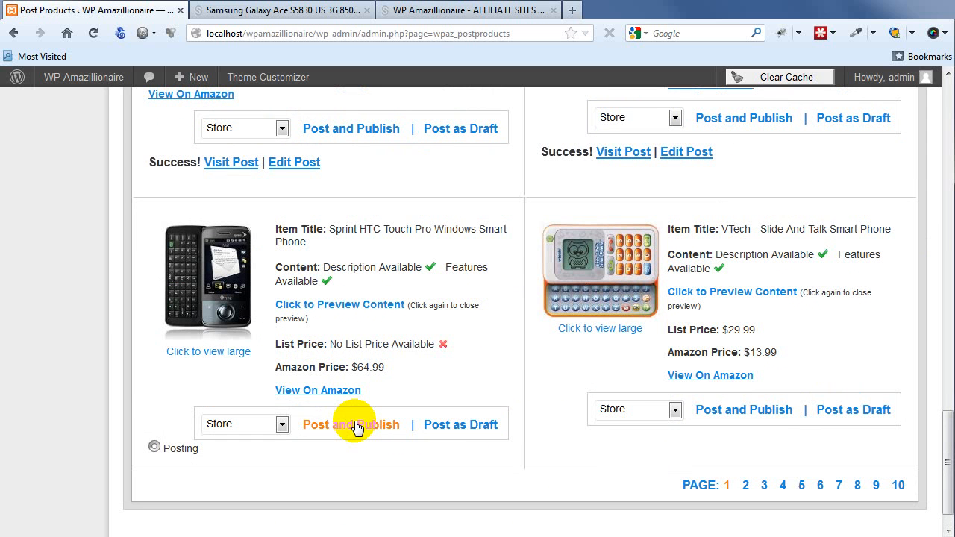
{"action": "left_click", "coordinate": [351, 425]}
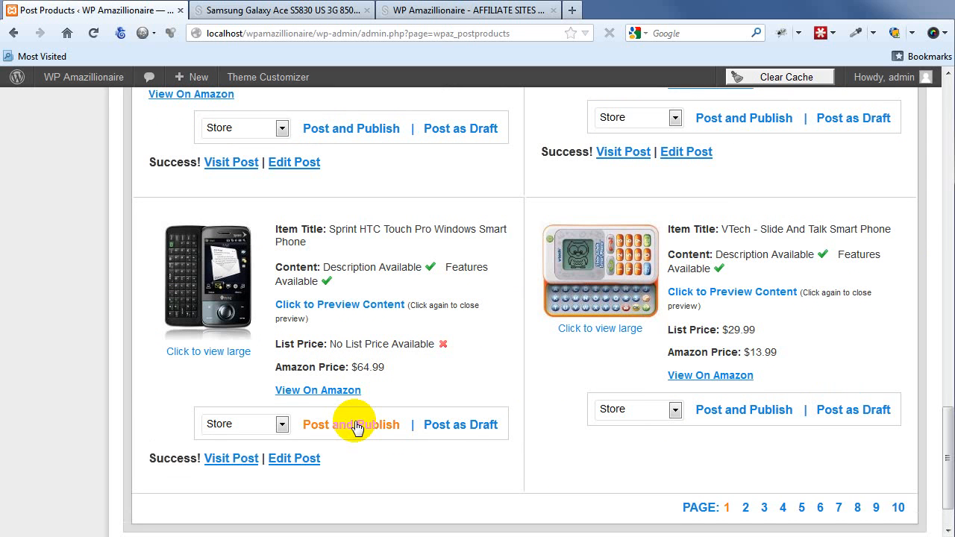
{"action": "left_click", "coordinate": [469, 10]}
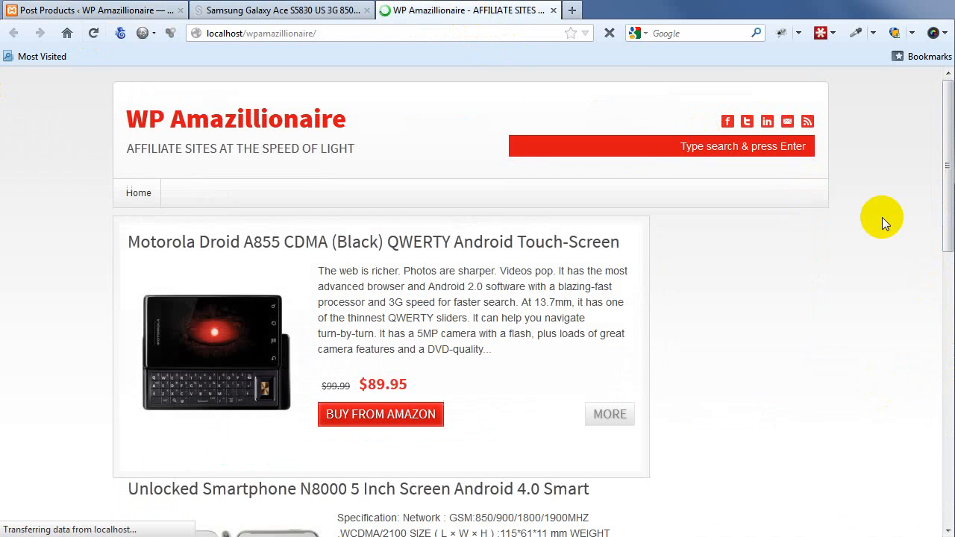
{"action": "mouse_move", "coordinate": [843, 171]}
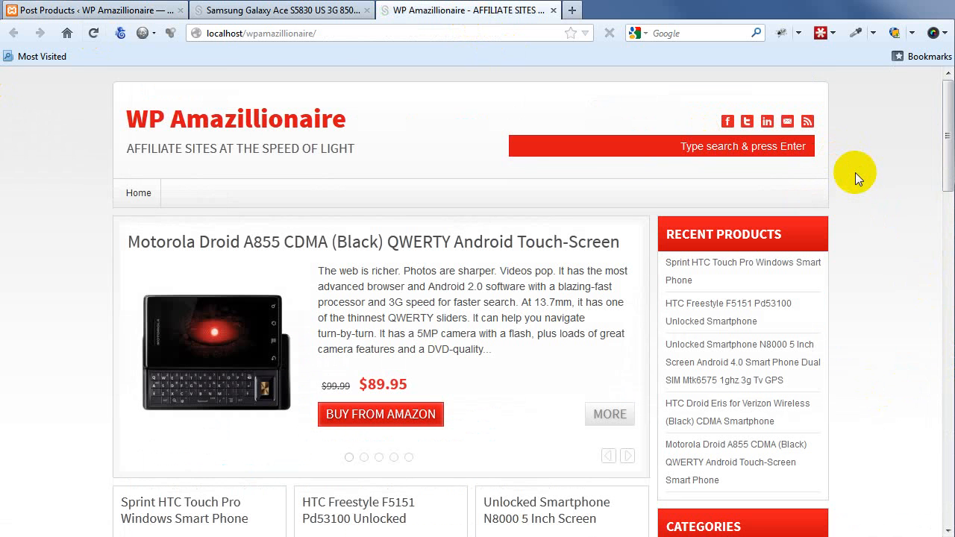
Scroll through the storefront's grid of published phones
{"action": "scroll", "scroll_direction": "down", "scroll_amount": 3}
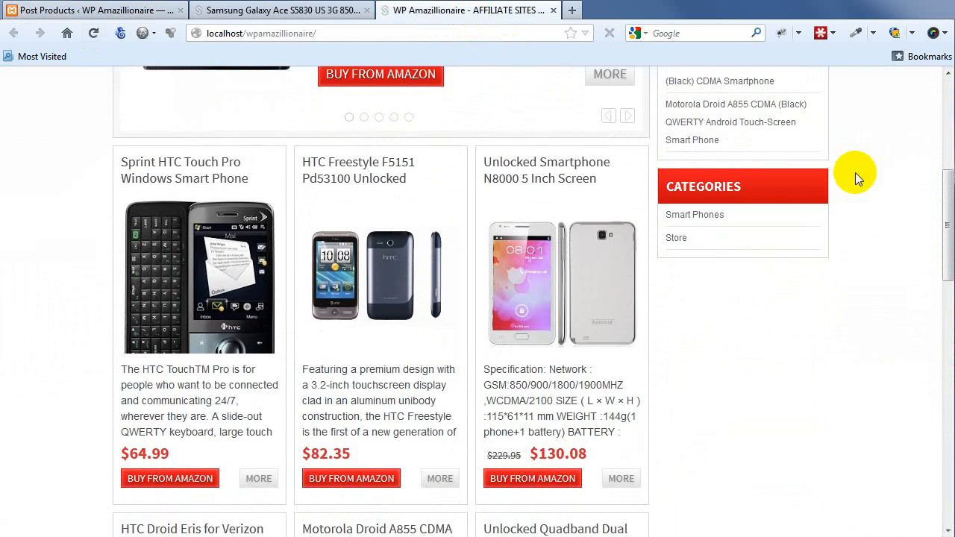
{"action": "scroll", "scroll_direction": "down", "scroll_amount": 3}
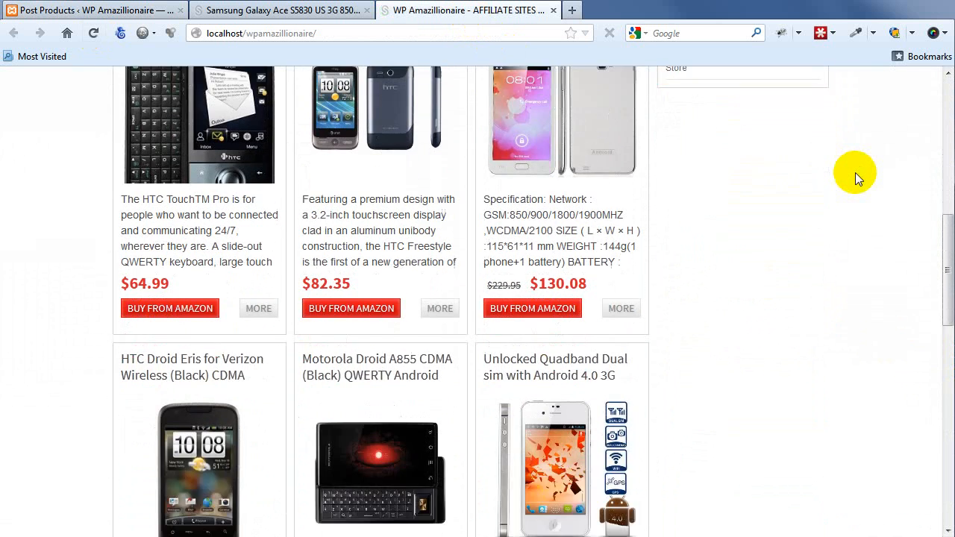
{"action": "scroll", "scroll_direction": "down", "scroll_amount": 3}
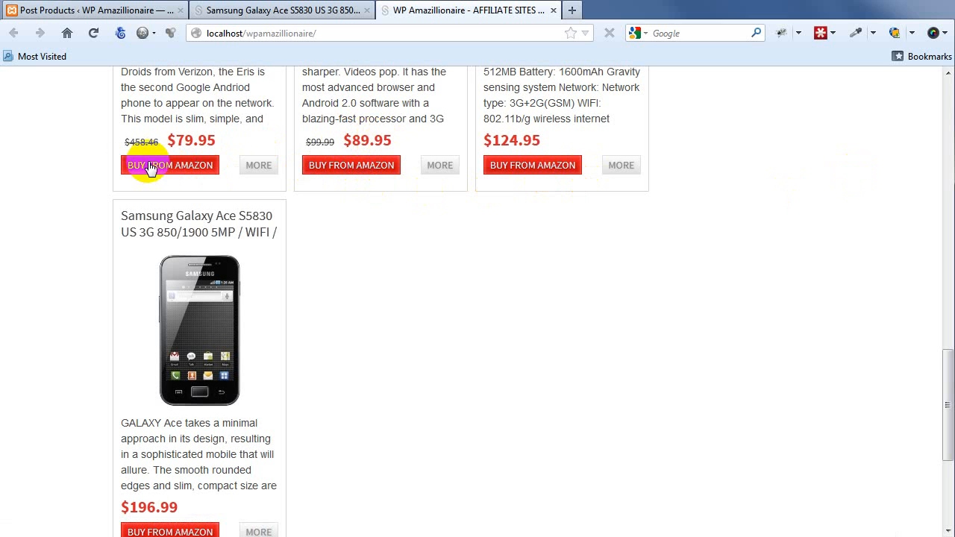
{"action": "mouse_move", "coordinate": [589, 344]}
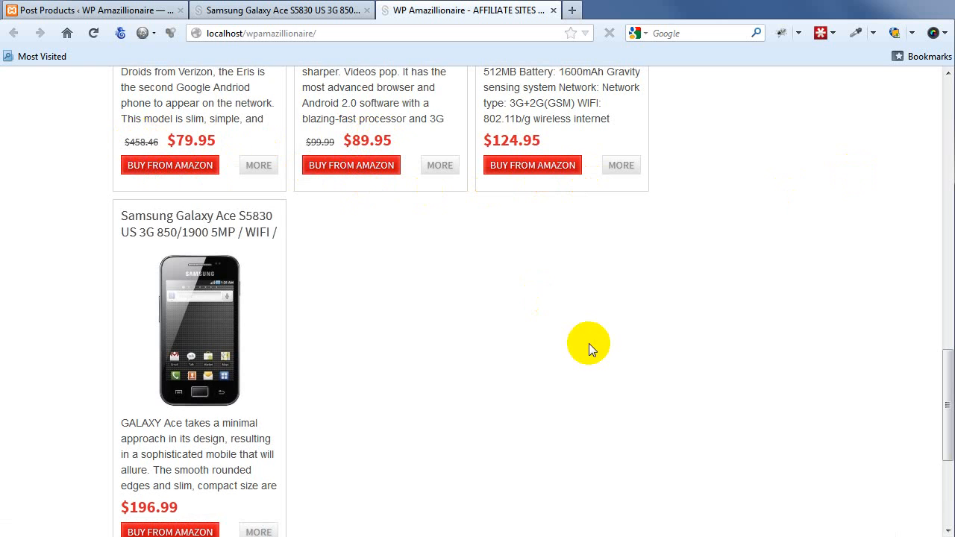
{"action": "scroll", "scroll_direction": "down", "scroll_amount": 3}
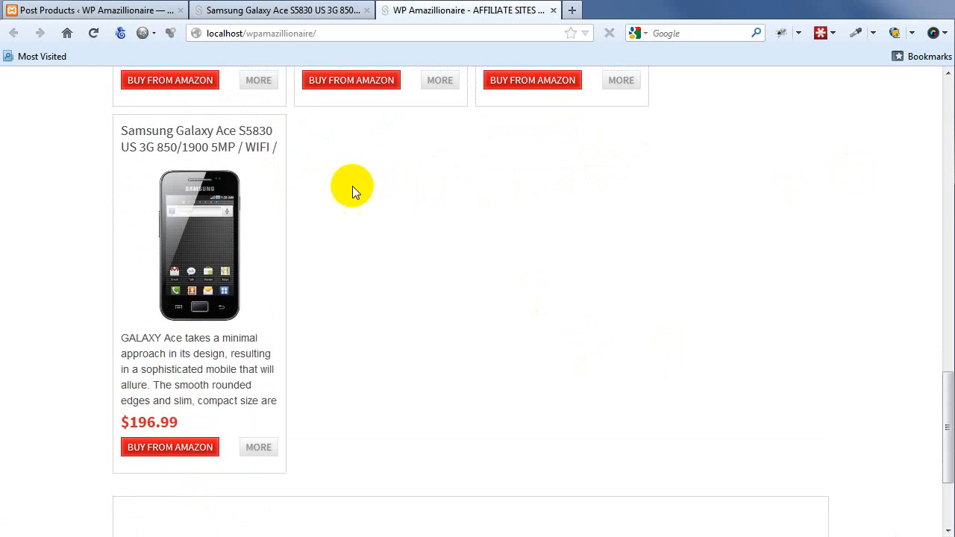
{"action": "mouse_move", "coordinate": [391, 126]}
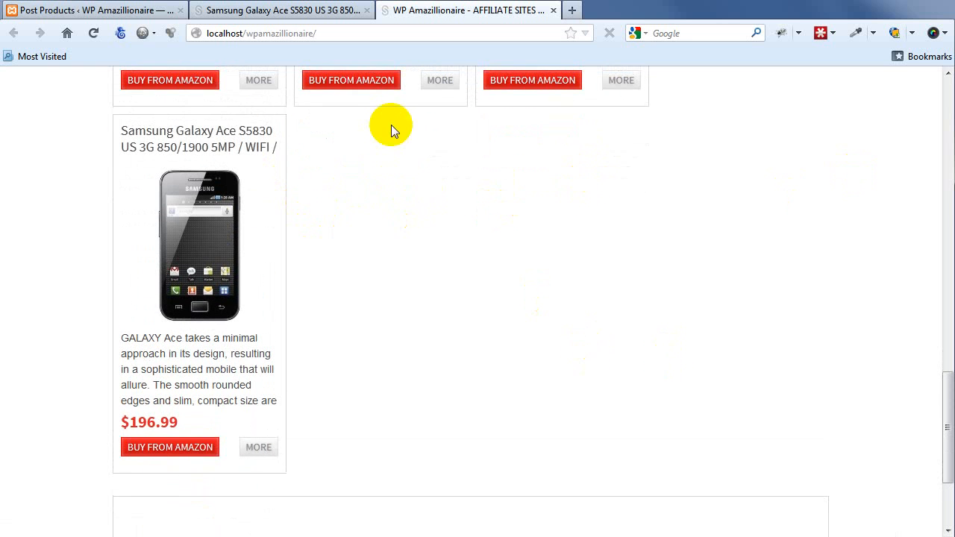
{"action": "scroll", "scroll_direction": "down", "scroll_amount": 3}
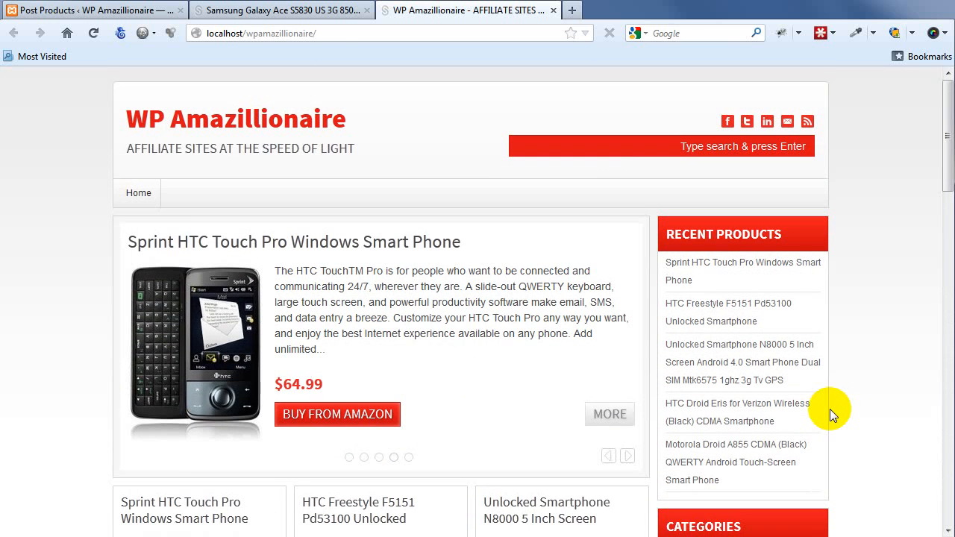
{"action": "mouse_move", "coordinate": [204, 200]}
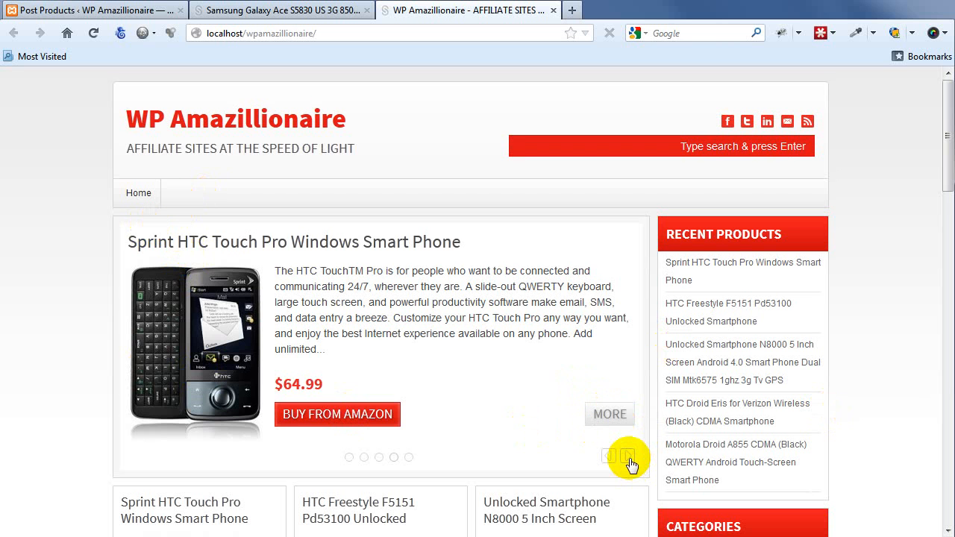
Advance the product slider twice, then return to the Post Products page
{"action": "left_click", "coordinate": [628, 456]}
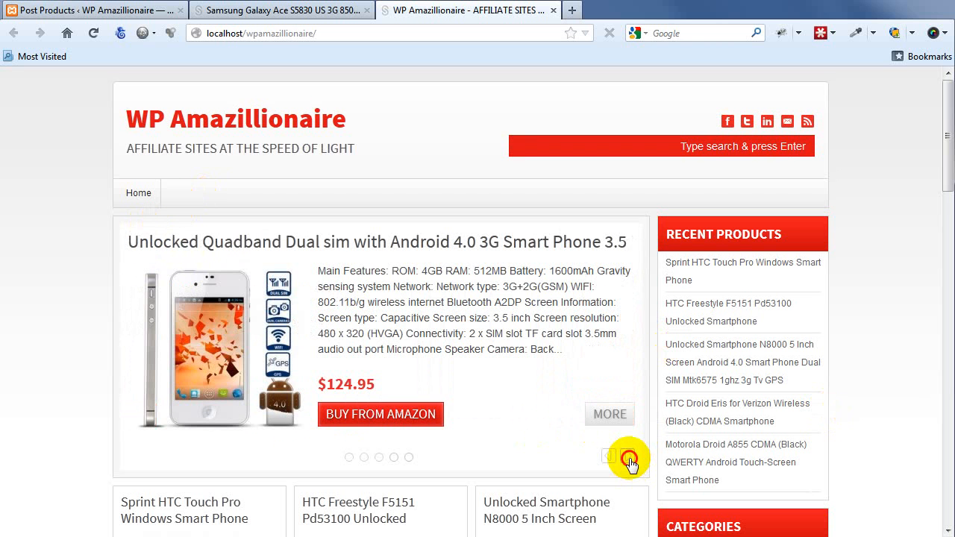
{"action": "left_click", "coordinate": [628, 457]}
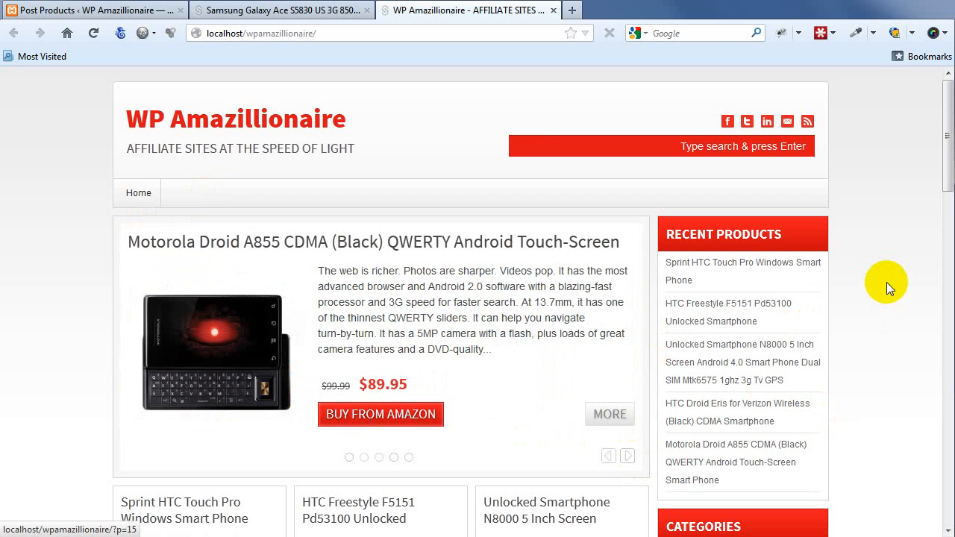
{"action": "scroll", "scroll_direction": "down", "scroll_amount": 3}
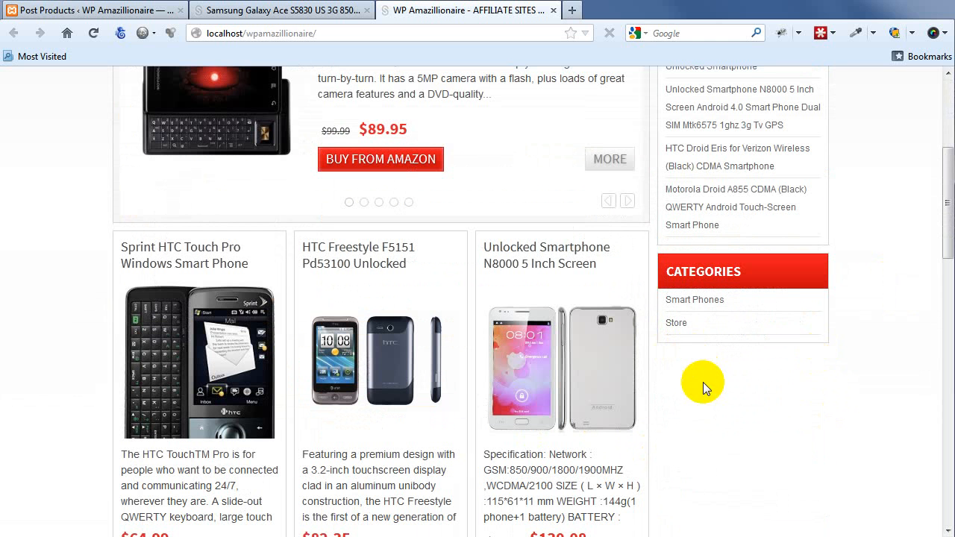
{"action": "mouse_move", "coordinate": [805, 434]}
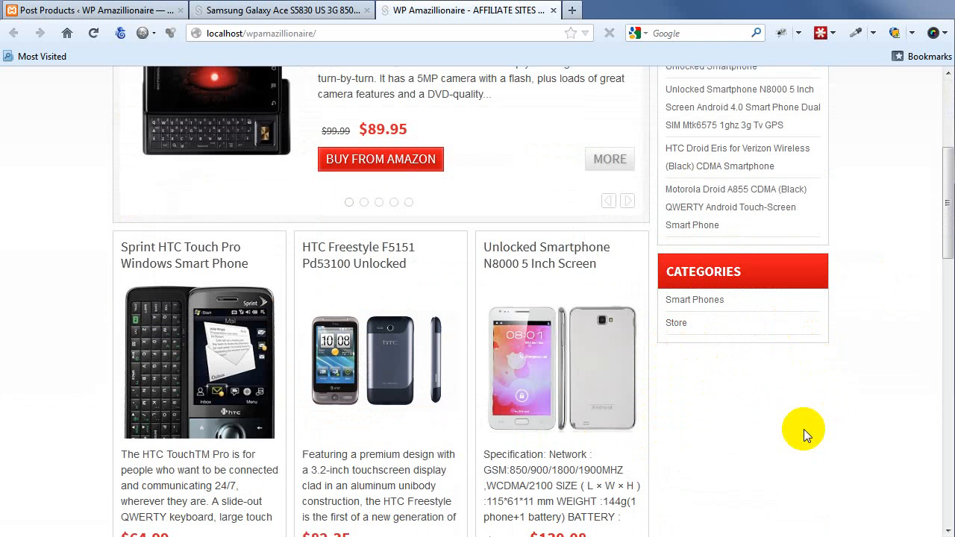
{"action": "scroll", "scroll_direction": "down", "scroll_amount": 3}
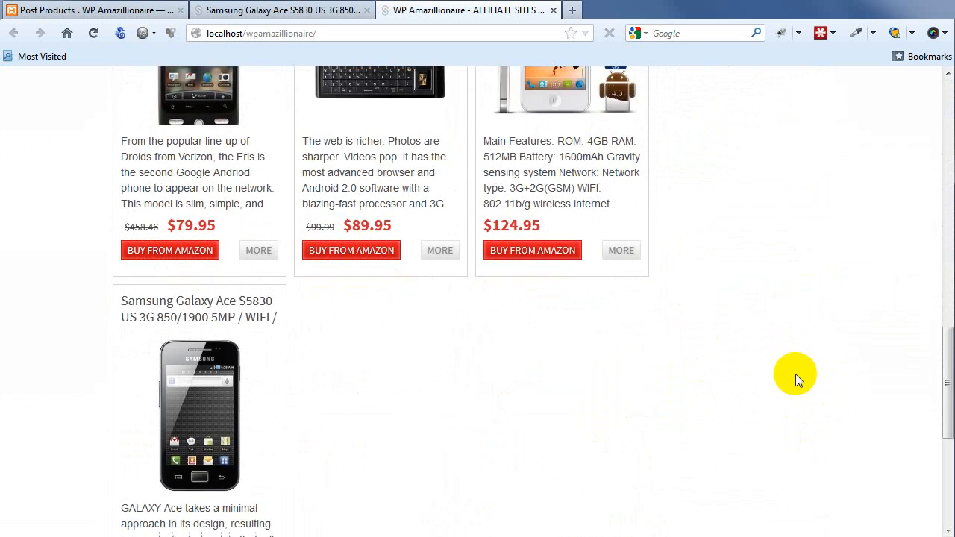
{"action": "scroll", "scroll_direction": "up", "scroll_amount": 3}
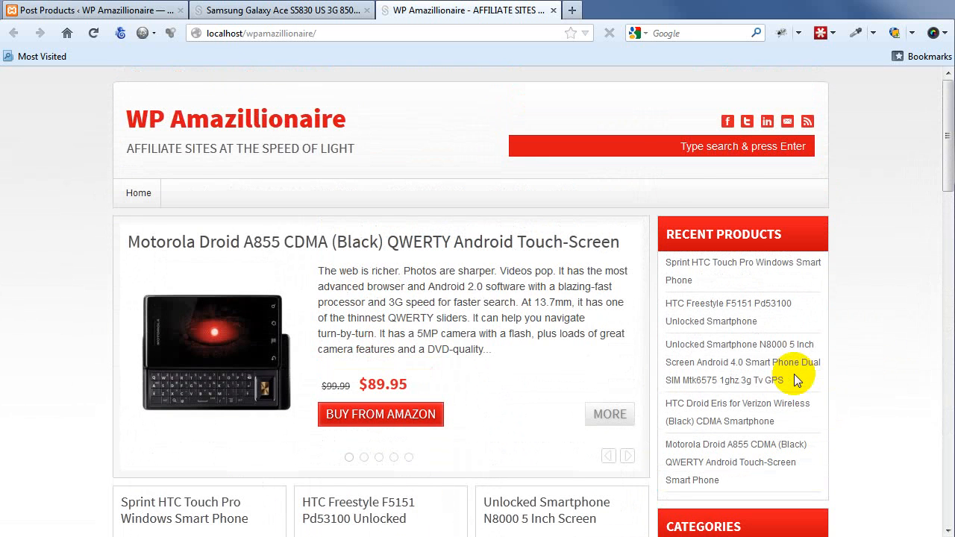
{"action": "left_click", "coordinate": [283, 9]}
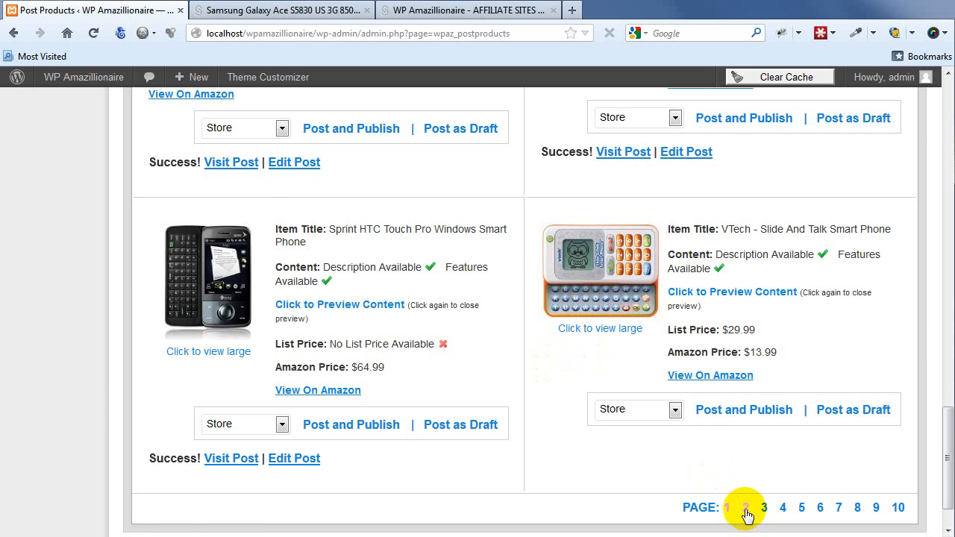
Show page 2 of the Amazon products and publish the Star I9220
{"action": "left_click", "coordinate": [744, 507]}
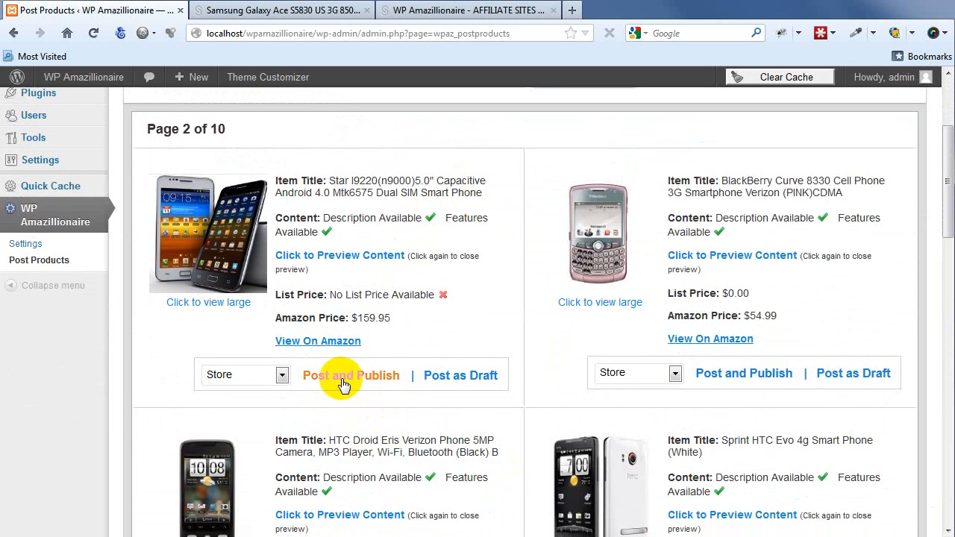
{"action": "left_click", "coordinate": [351, 375]}
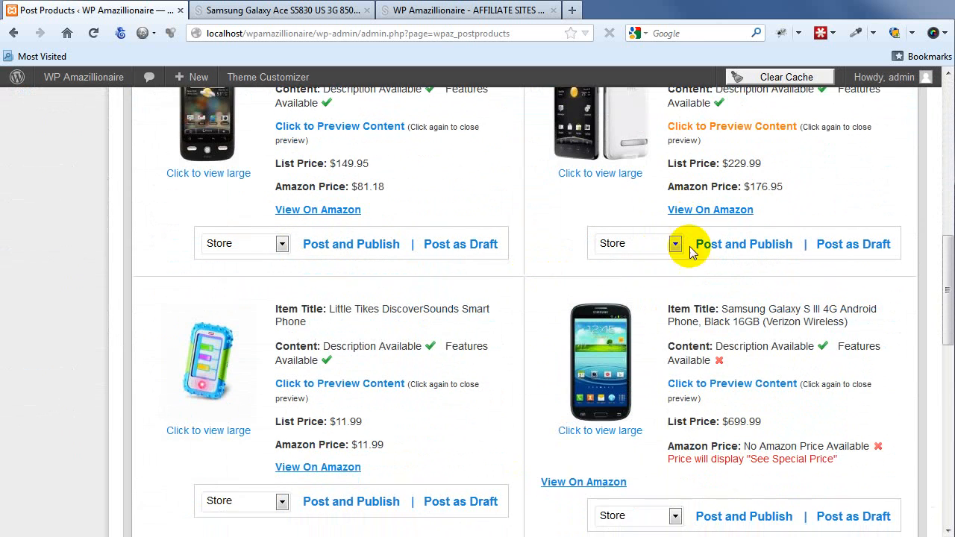
{"action": "scroll", "scroll_direction": "down", "scroll_amount": 3}
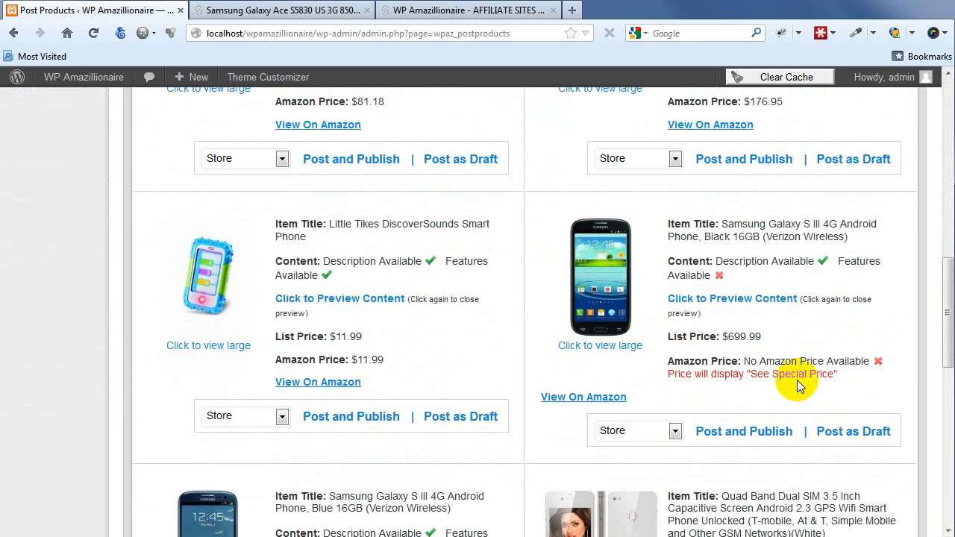
{"action": "mouse_move", "coordinate": [764, 369]}
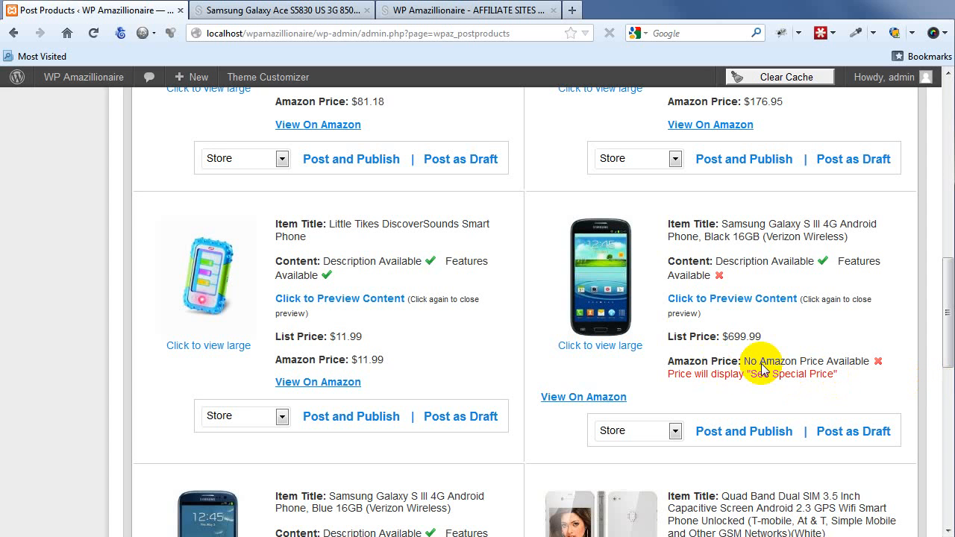
{"action": "mouse_move", "coordinate": [686, 366]}
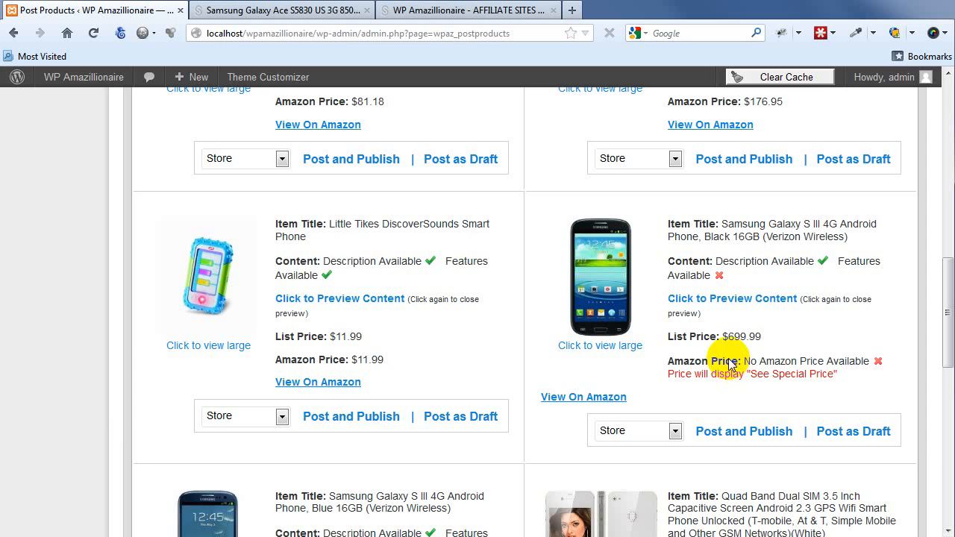
{"action": "mouse_move", "coordinate": [755, 393]}
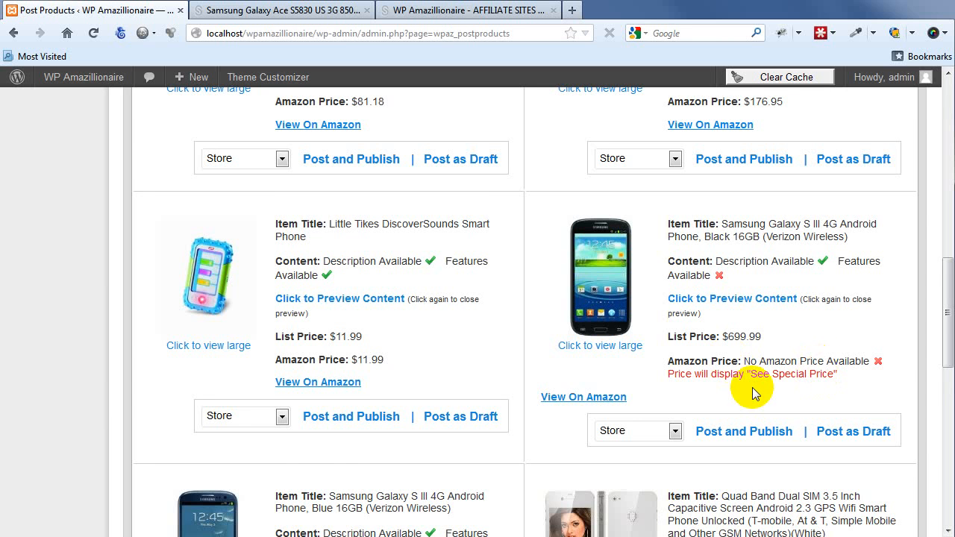
Publish the black Samsung Galaxy S III and open its live post
{"action": "scroll", "scroll_direction": "down", "scroll_amount": 3}
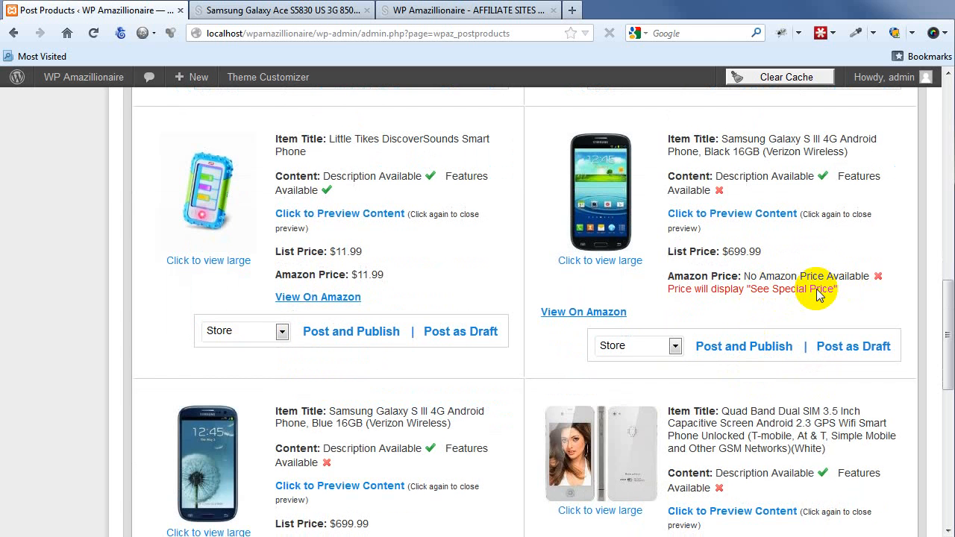
{"action": "scroll", "scroll_direction": "down", "scroll_amount": 3}
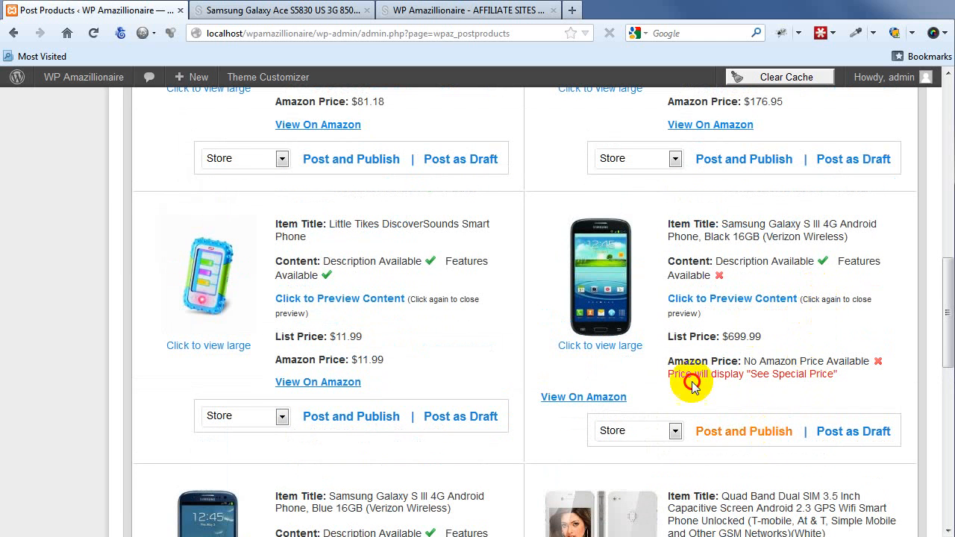
{"action": "left_click", "coordinate": [744, 431]}
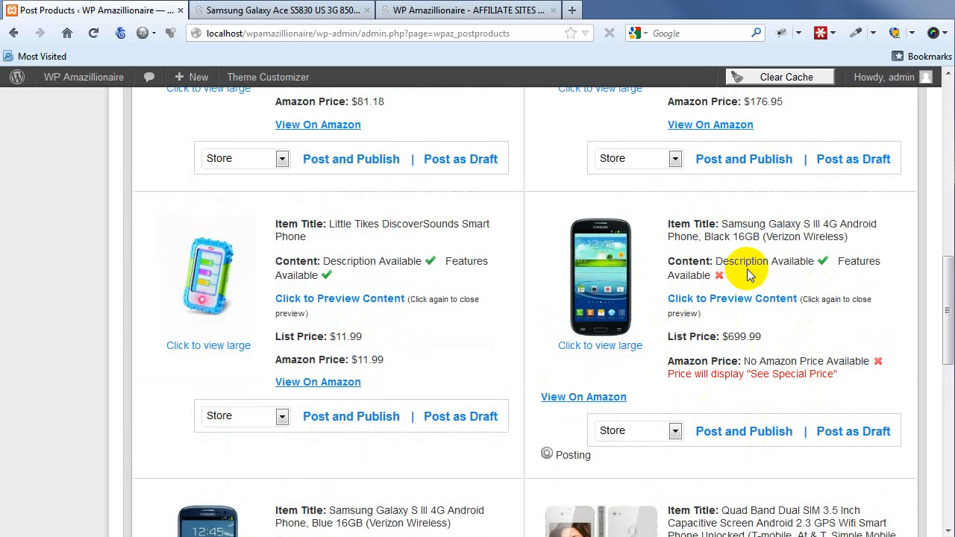
{"action": "left_click", "coordinate": [744, 432]}
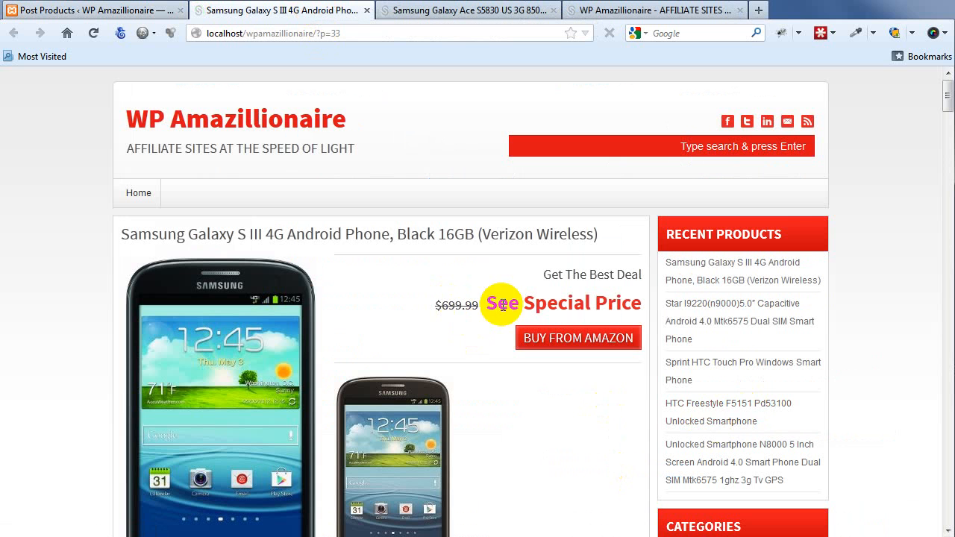
Scroll the storefront home page's product grid to the black Galaxy S III listing
{"action": "scroll", "scroll_direction": "down", "scroll_amount": 3}
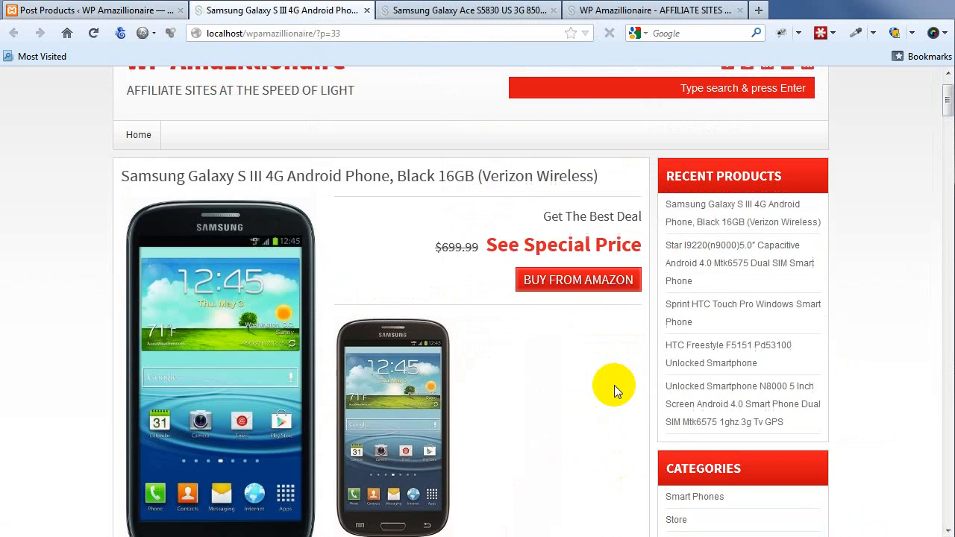
{"action": "left_click", "coordinate": [657, 9]}
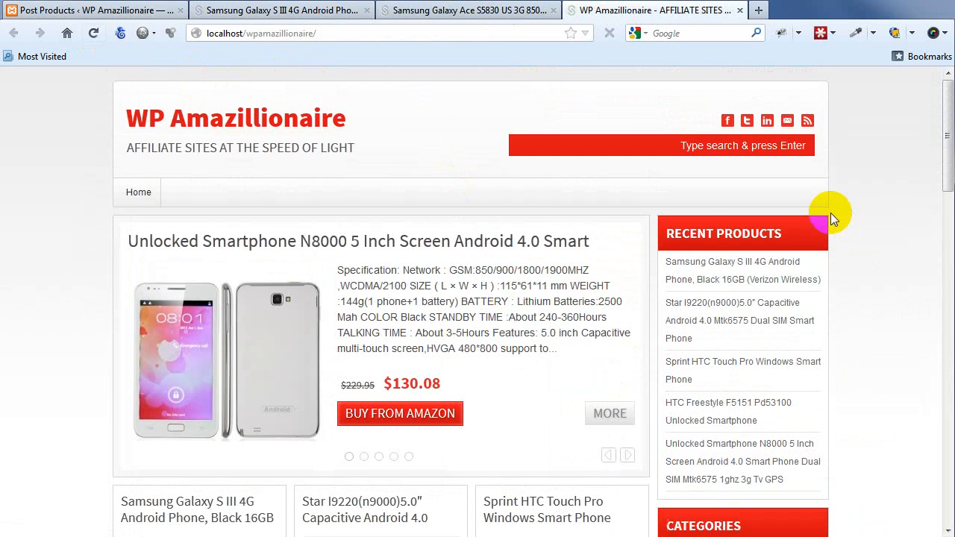
{"action": "scroll", "scroll_direction": "down", "scroll_amount": 3}
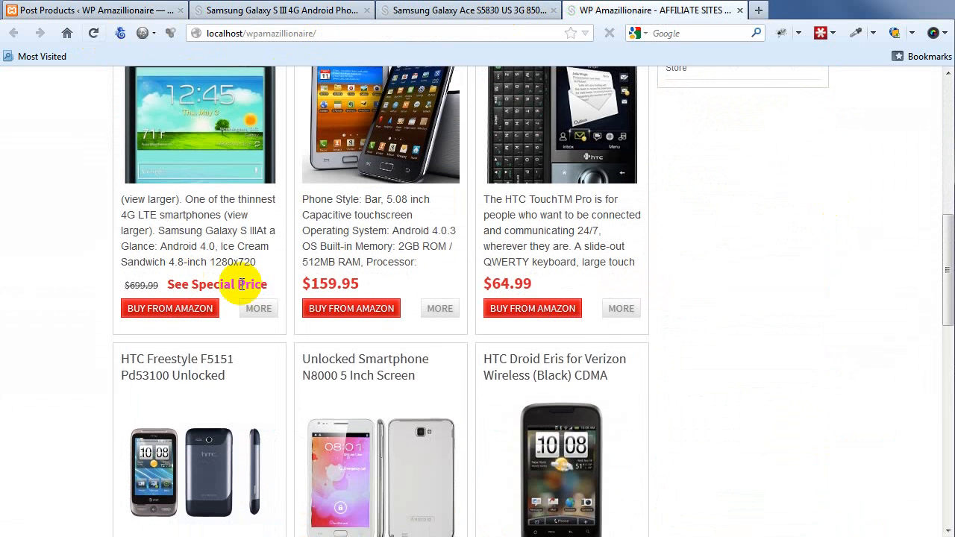
{"action": "mouse_move", "coordinate": [751, 267]}
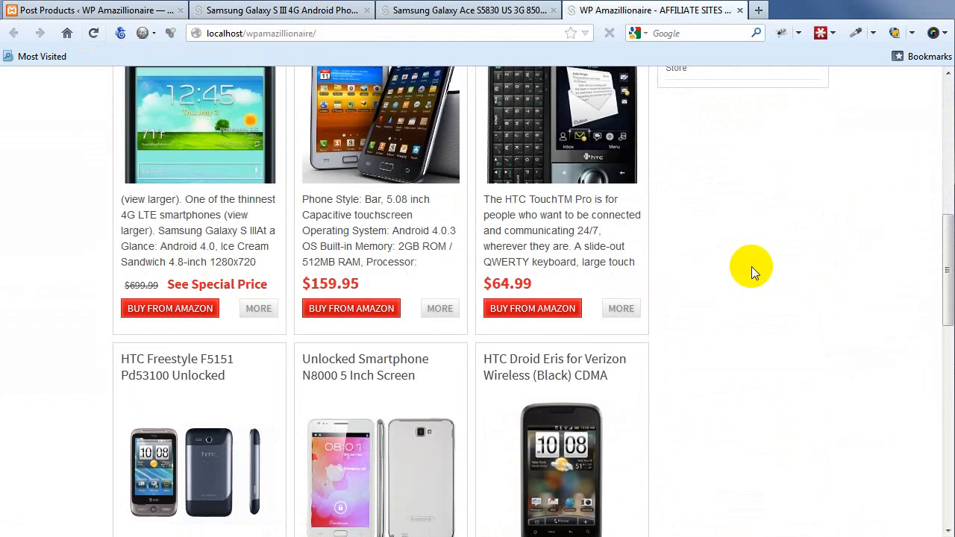
{"action": "scroll", "scroll_direction": "down", "scroll_amount": 3}
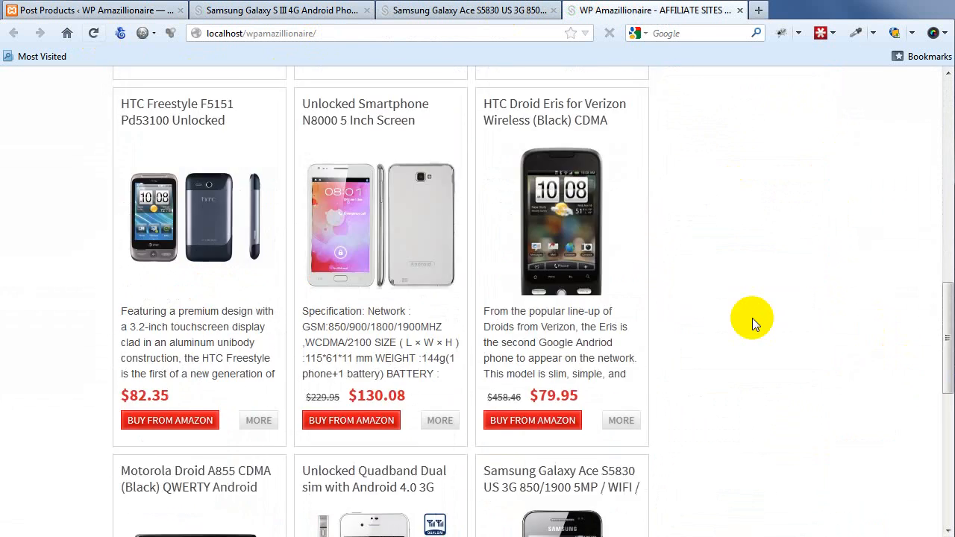